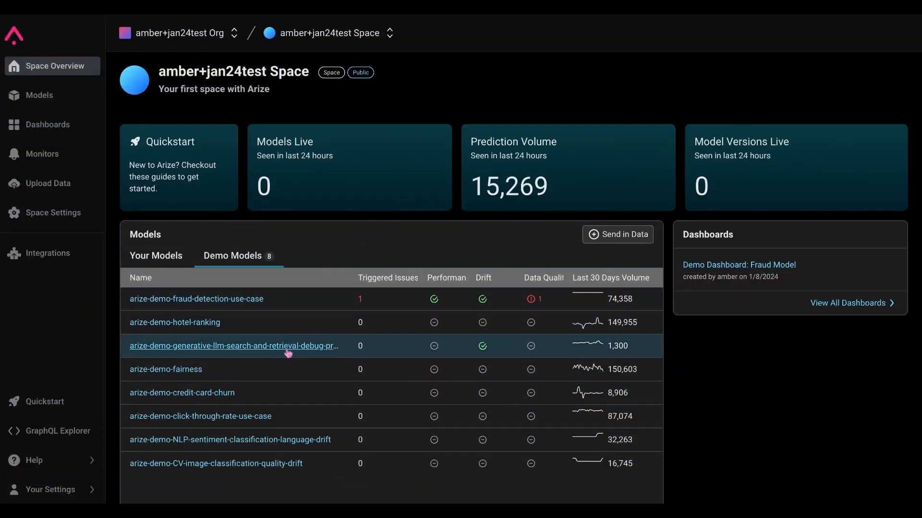
- Open the arize-demo-generative-llm-search-and-retrieval-debug-prompts-with-corpus demo model's overview
{"action": "left_click", "coordinate": [233, 345]}
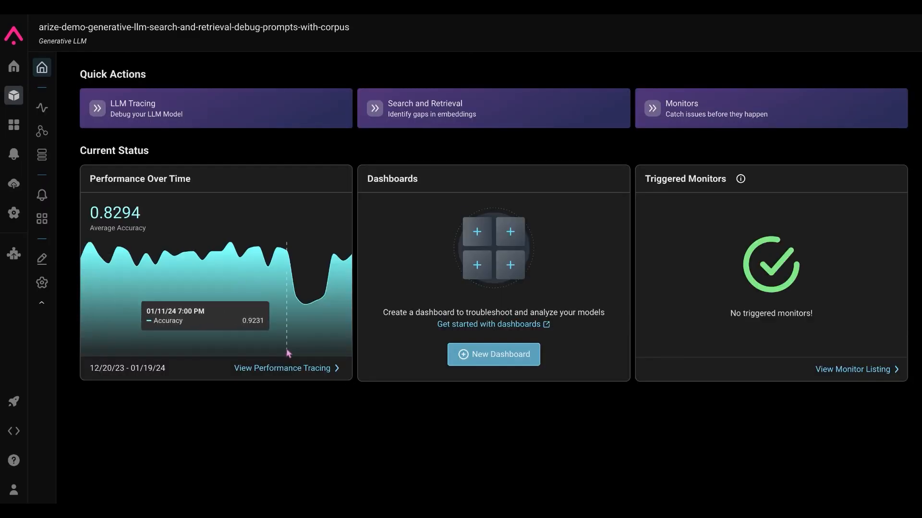
{"action": "mouse_move", "coordinate": [253, 31]}
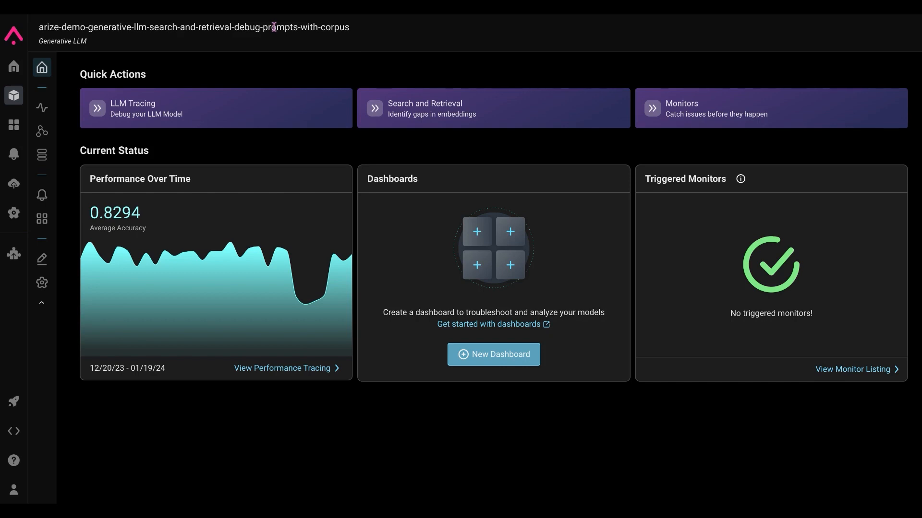
{"action": "mouse_move", "coordinate": [41, 195]}
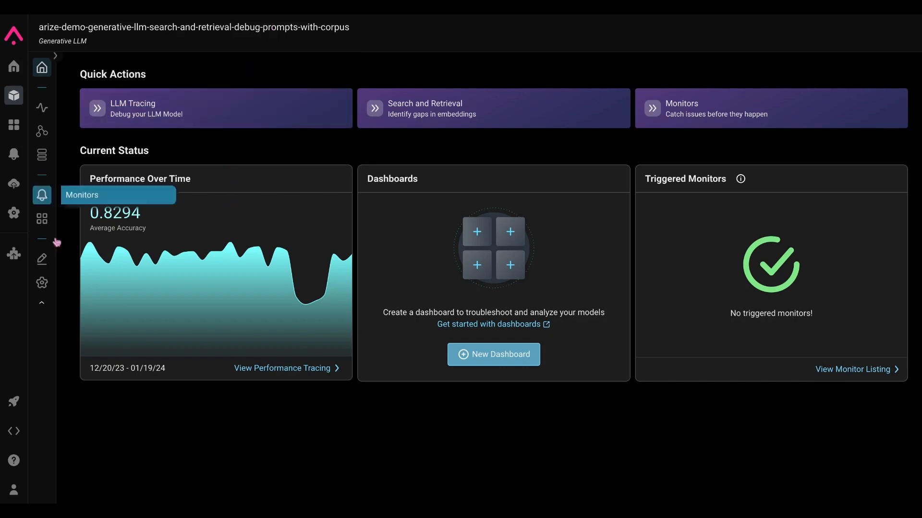
{"action": "mouse_move", "coordinate": [507, 231]}
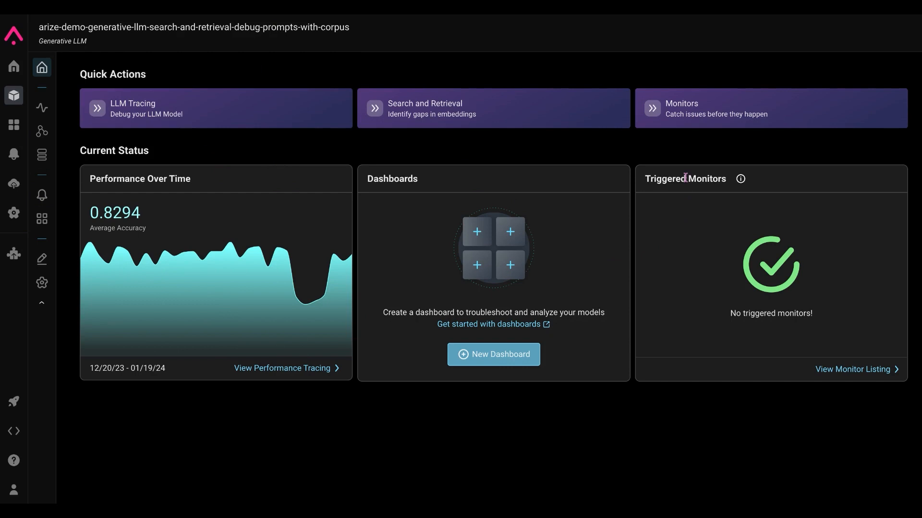
{"action": "mouse_move", "coordinate": [41, 107]}
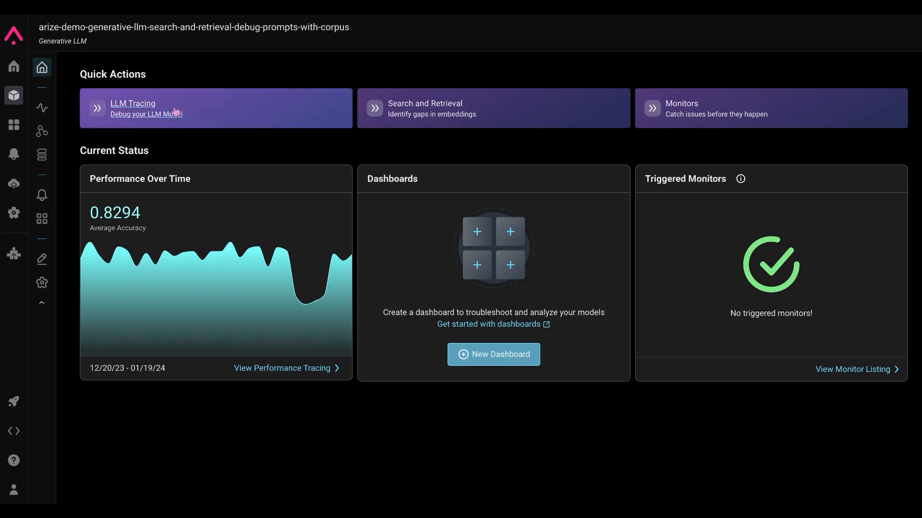
{"action": "mouse_move", "coordinate": [64, 254]}
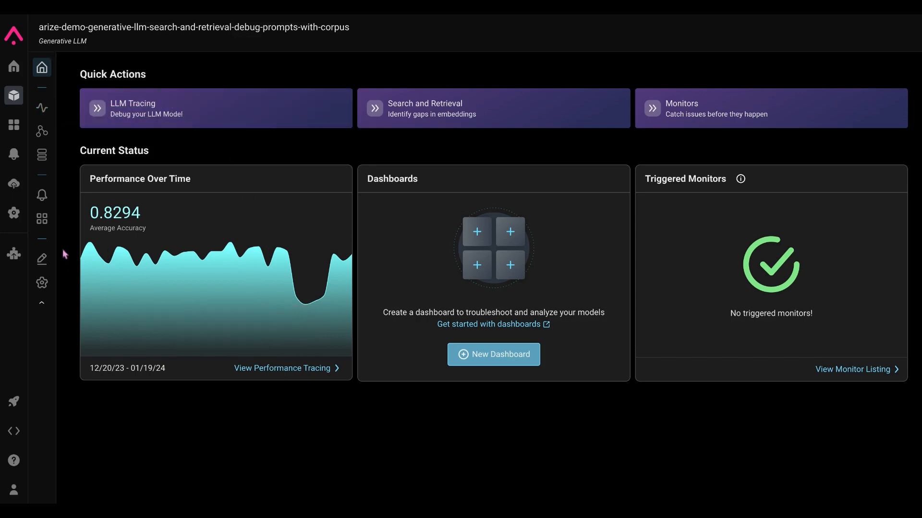
{"action": "mouse_move", "coordinate": [287, 335]}
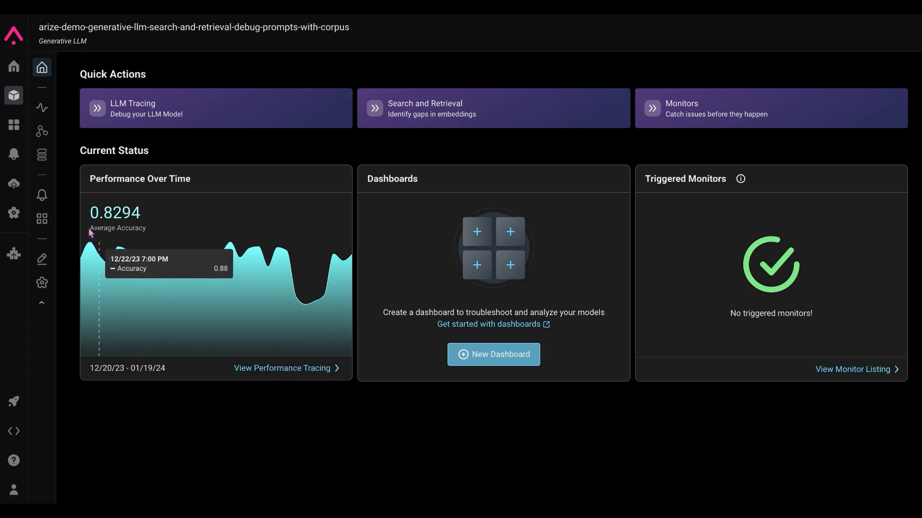
{"action": "mouse_move", "coordinate": [135, 297]}
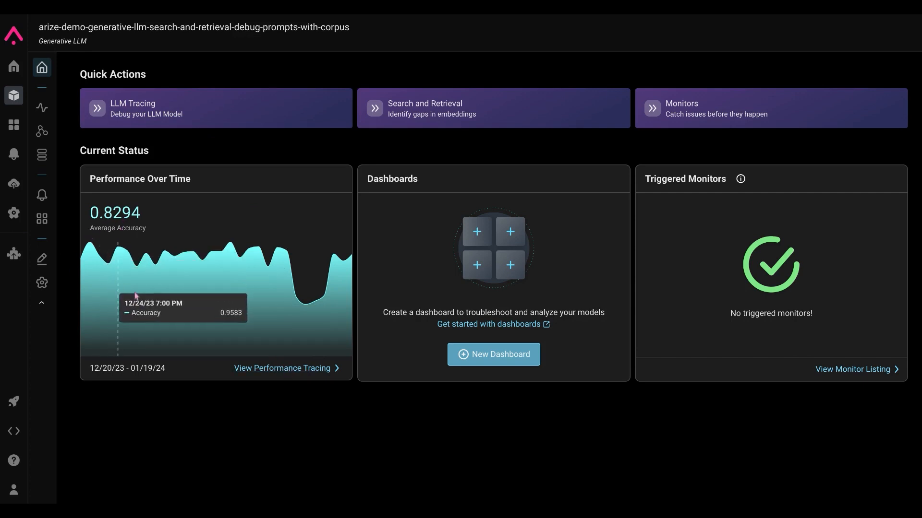
{"action": "mouse_move", "coordinate": [152, 234]}
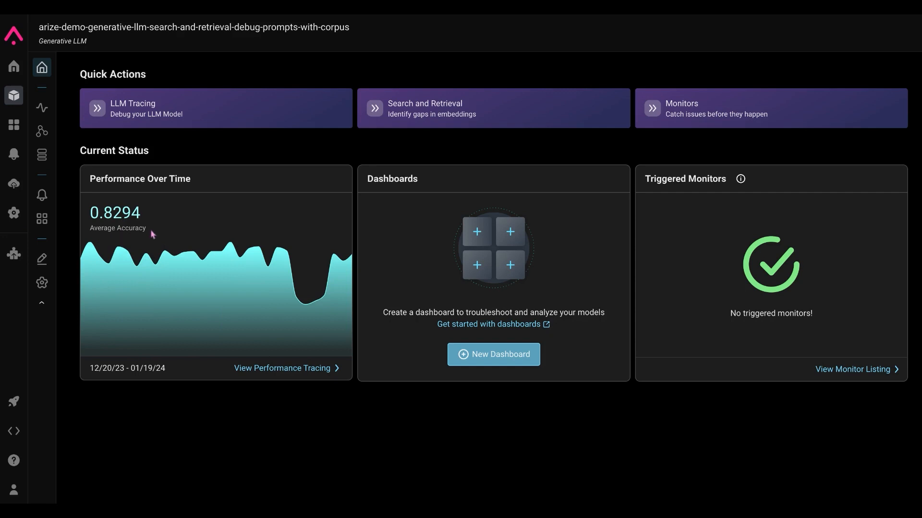
{"action": "mouse_move", "coordinate": [163, 260]}
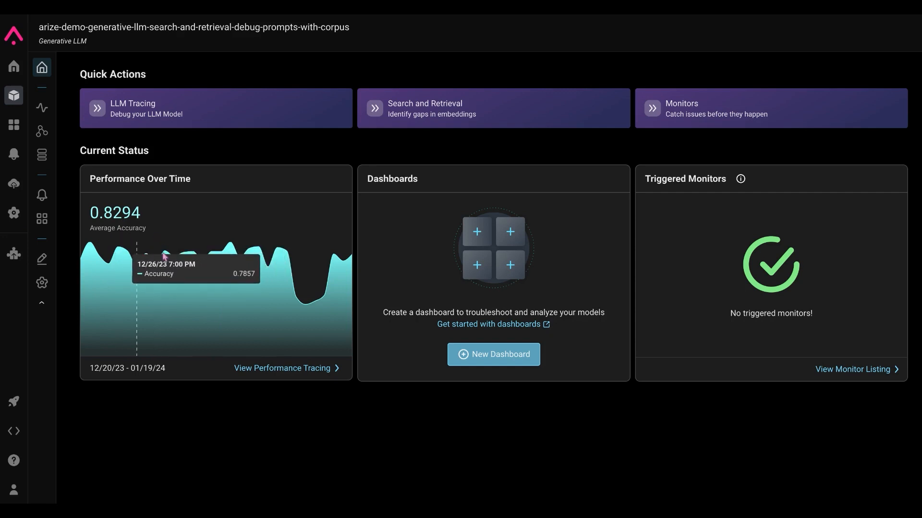
{"action": "mouse_move", "coordinate": [341, 269]}
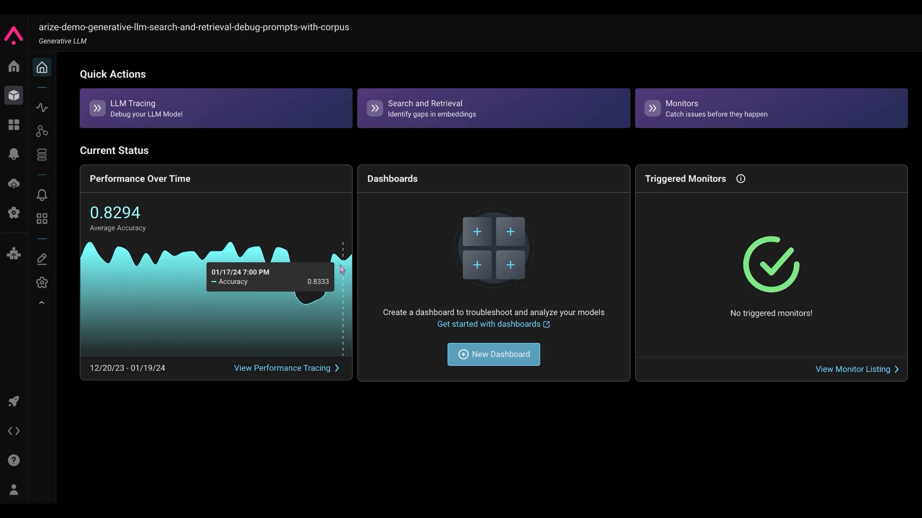
{"action": "mouse_move", "coordinate": [311, 369]}
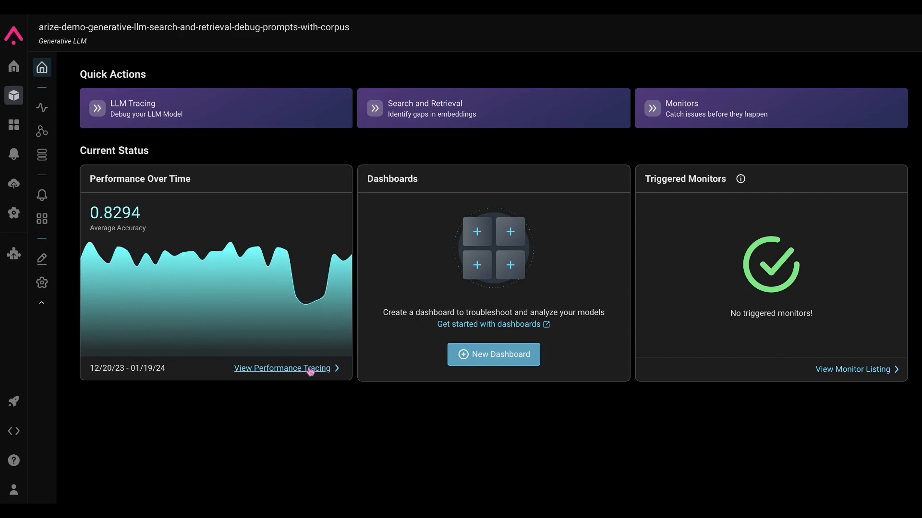
- Open View Performance Tracing from the Performance Over Time card for the model
{"action": "left_click", "coordinate": [281, 368]}
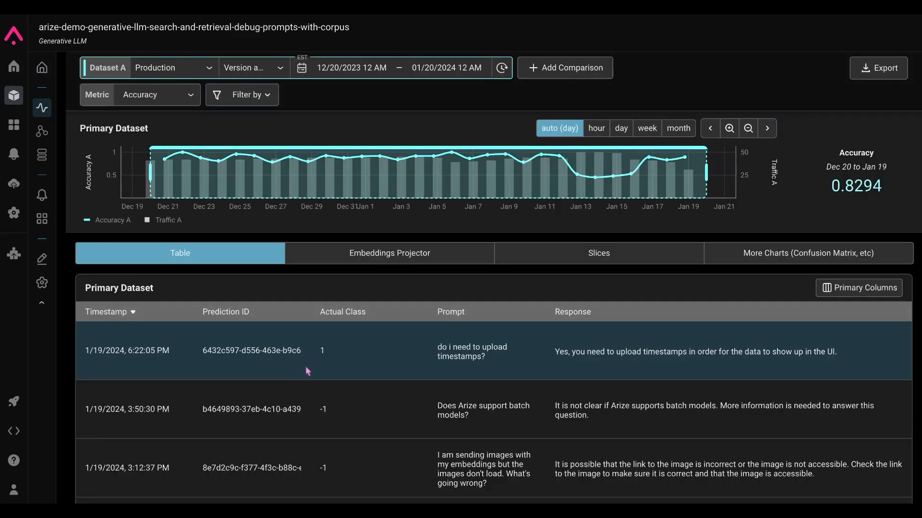
{"action": "mouse_move", "coordinate": [468, 214]}
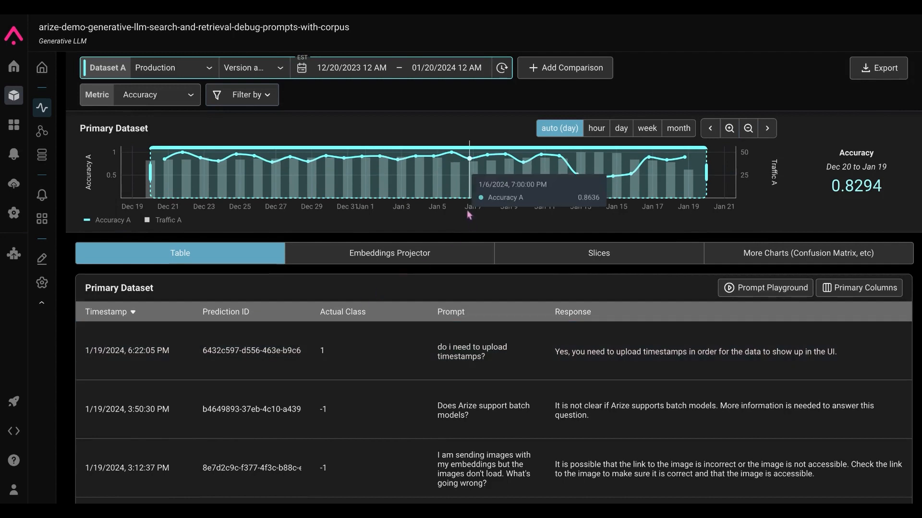
{"action": "mouse_move", "coordinate": [225, 171]}
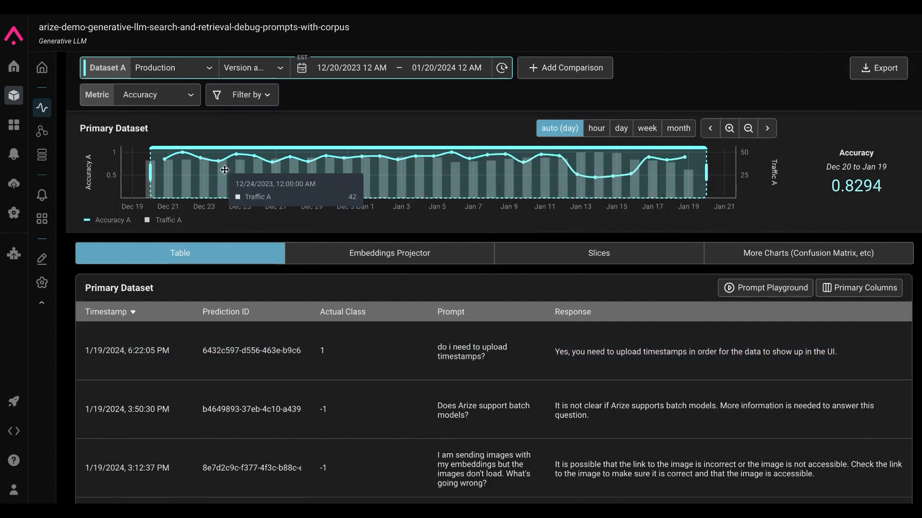
{"action": "mouse_move", "coordinate": [504, 153]}
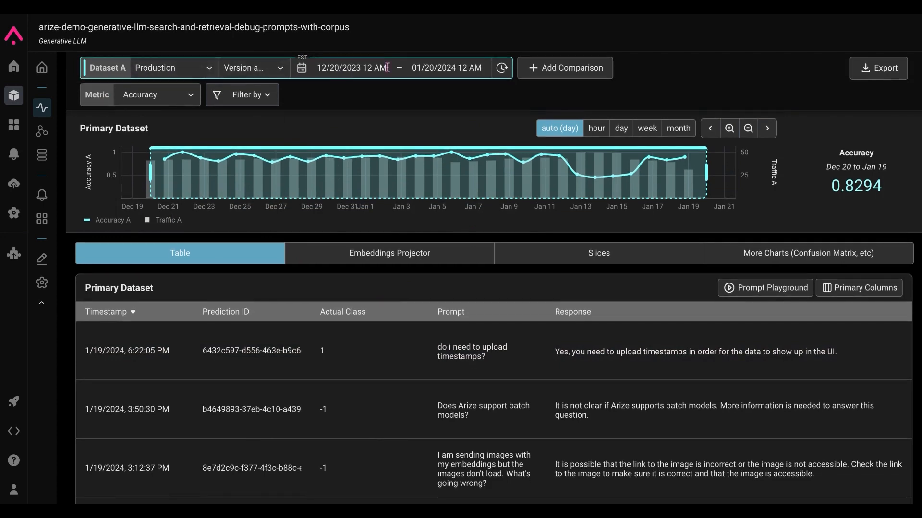
{"action": "left_click", "coordinate": [253, 67]}
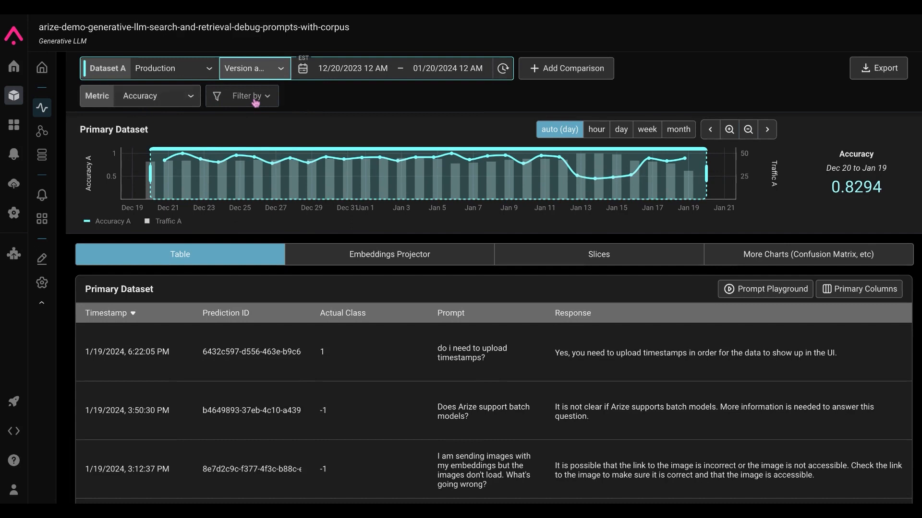
{"action": "mouse_move", "coordinate": [737, 174]}
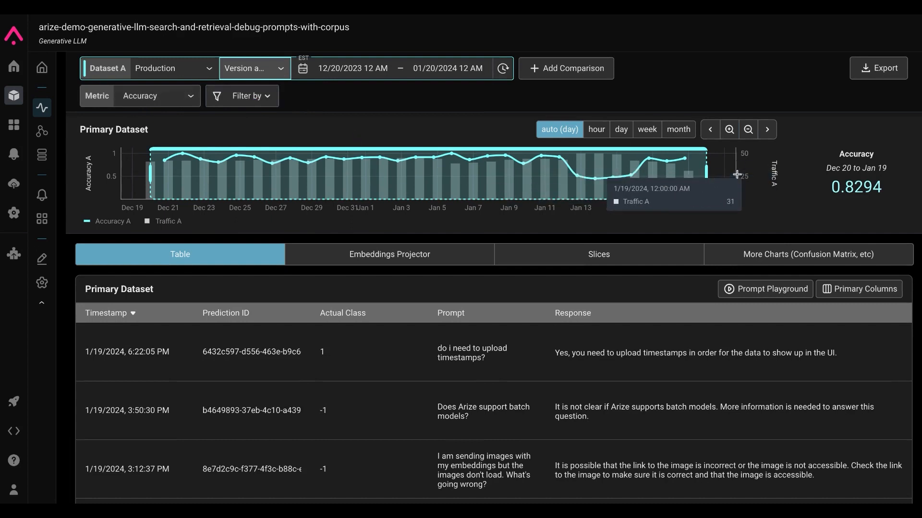
{"action": "left_click", "coordinate": [226, 313]}
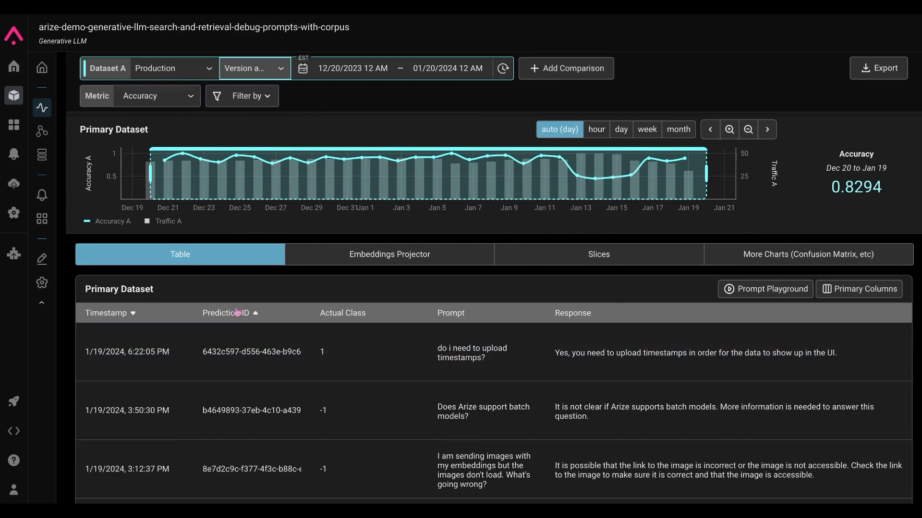
{"action": "mouse_move", "coordinate": [593, 324]}
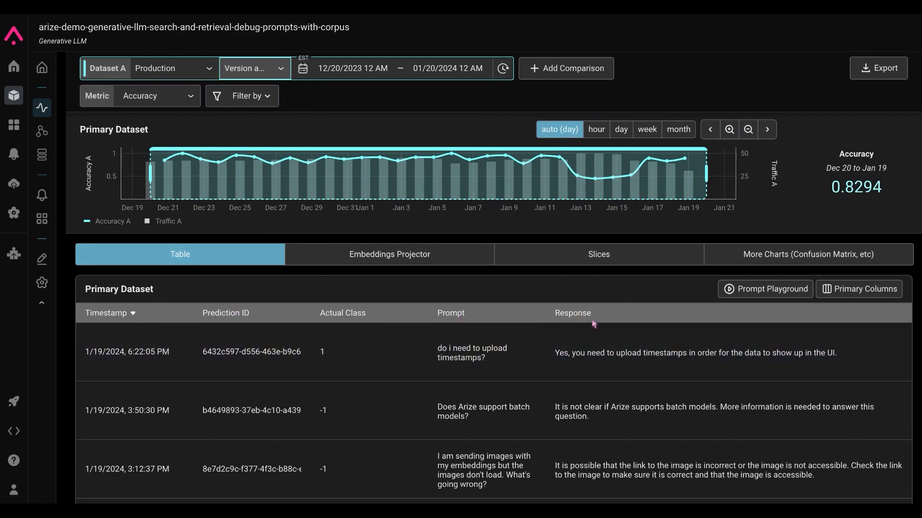
{"action": "mouse_move", "coordinate": [407, 264]}
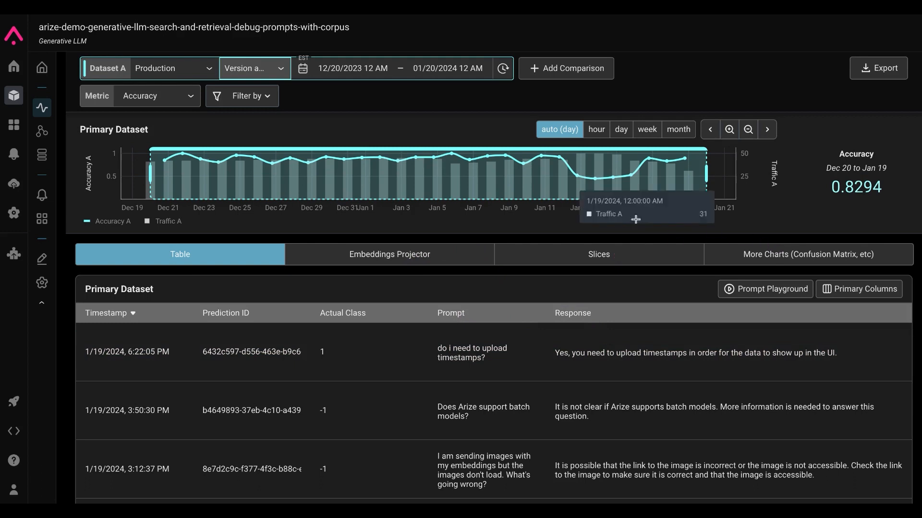
{"action": "mouse_move", "coordinate": [577, 176]}
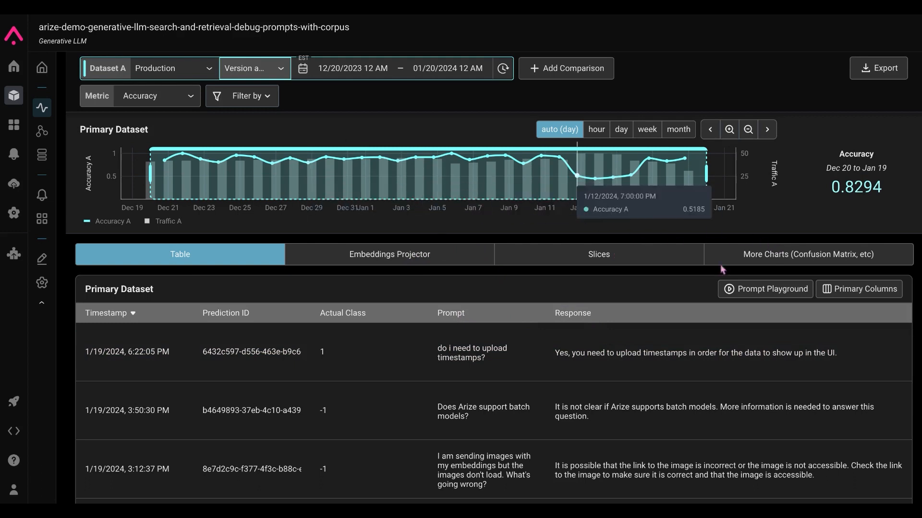
{"action": "mouse_move", "coordinate": [777, 273]}
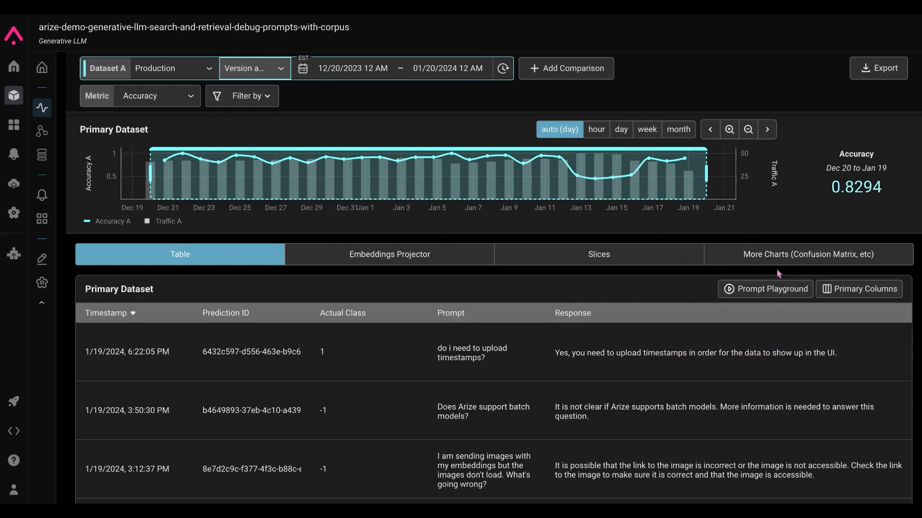
{"action": "mouse_move", "coordinate": [579, 181]}
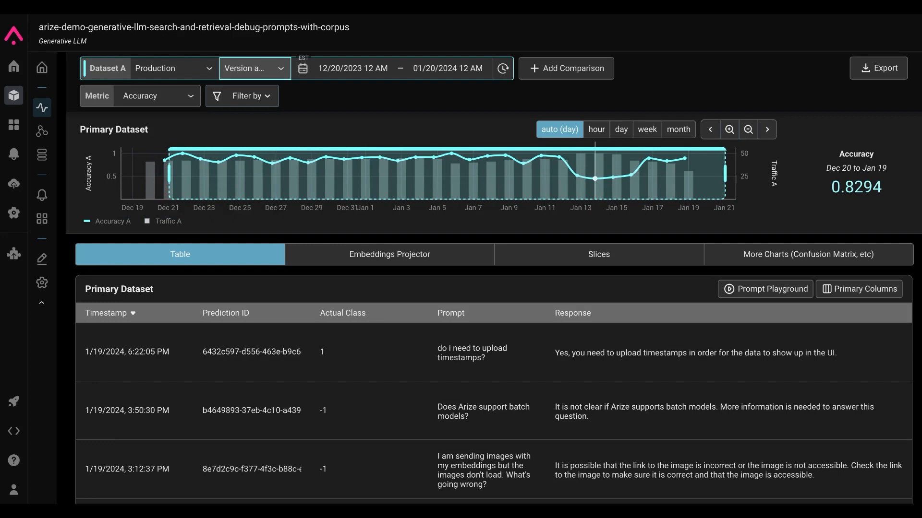
- Zoom the Primary Dataset chart to the full month, then select the Jan 13–16 dip at 0.5455 accuracy
{"action": "left_click", "coordinate": [748, 130]}
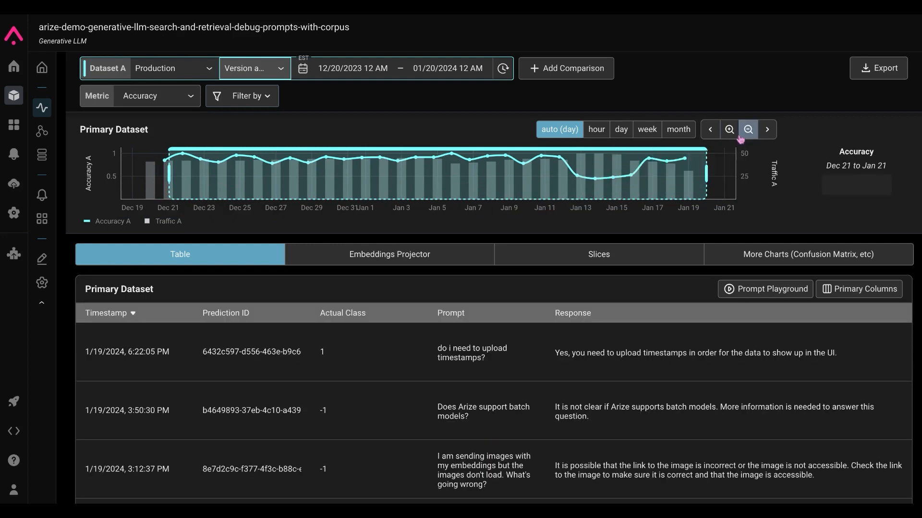
{"action": "left_click", "coordinate": [747, 129]}
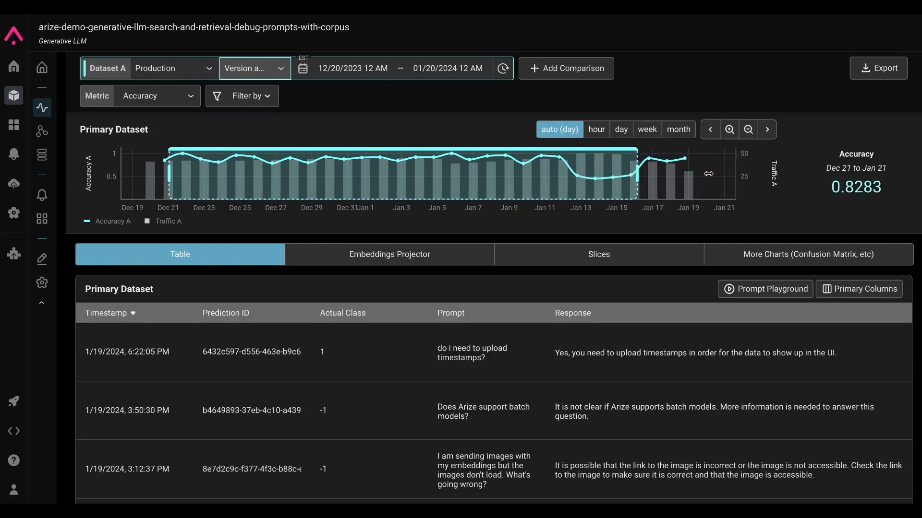
{"action": "mouse_move", "coordinate": [170, 179]}
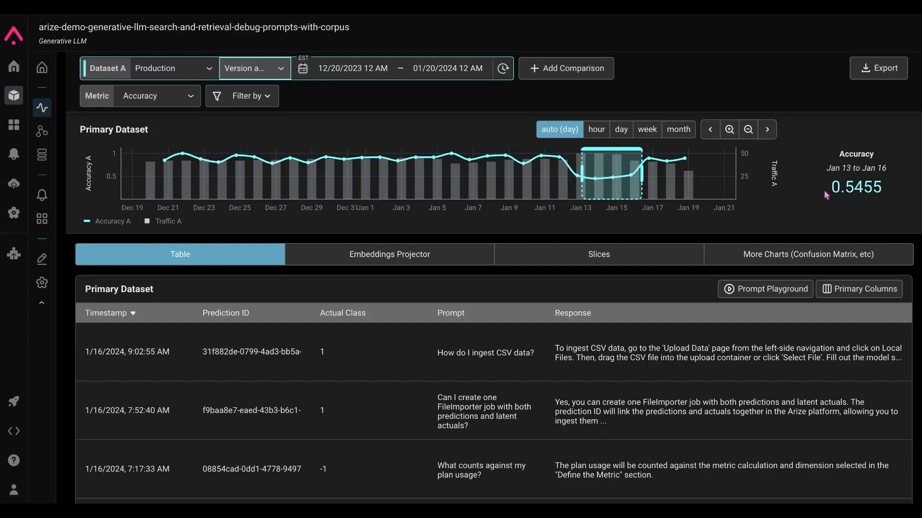
{"action": "mouse_move", "coordinate": [854, 156]}
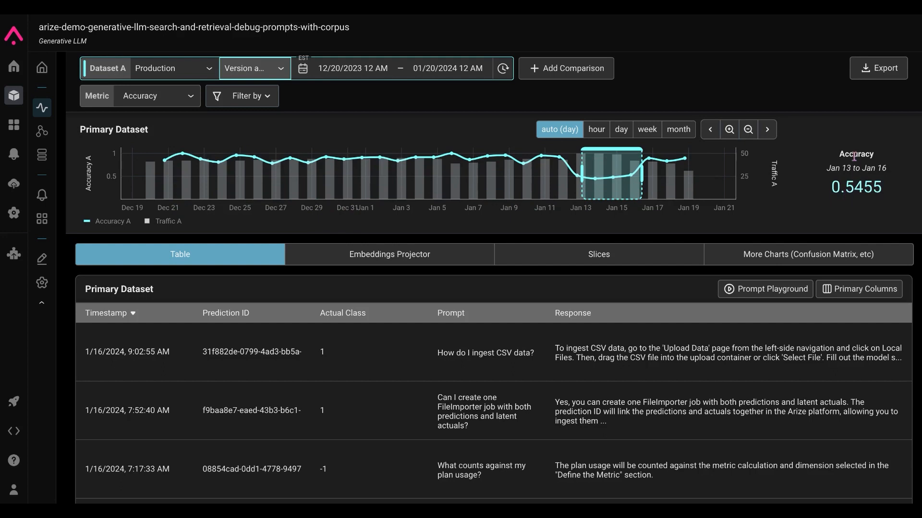
{"action": "mouse_move", "coordinate": [813, 203]}
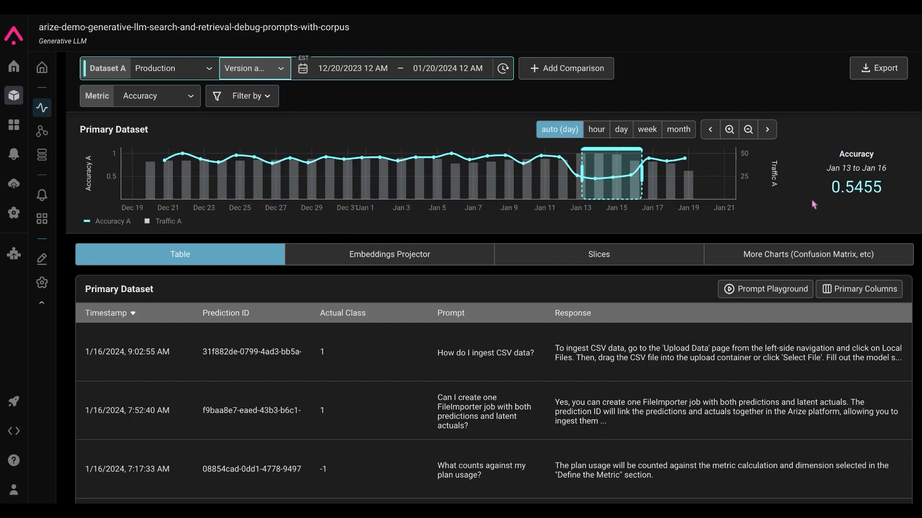
{"action": "mouse_move", "coordinate": [632, 193]}
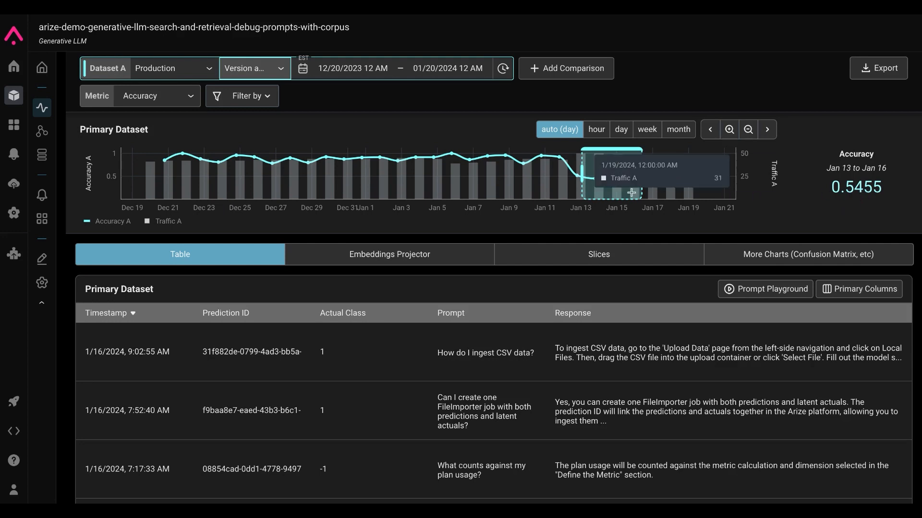
{"action": "mouse_move", "coordinate": [617, 195]}
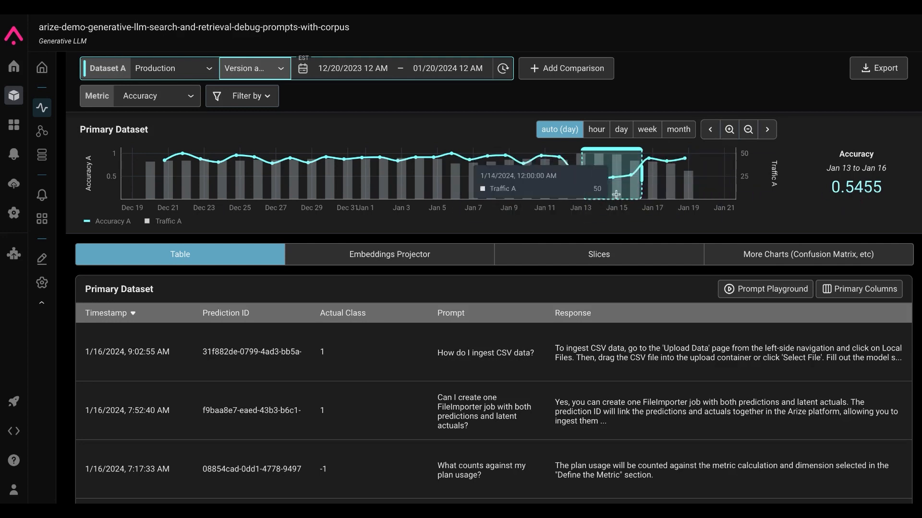
{"action": "mouse_move", "coordinate": [575, 210]}
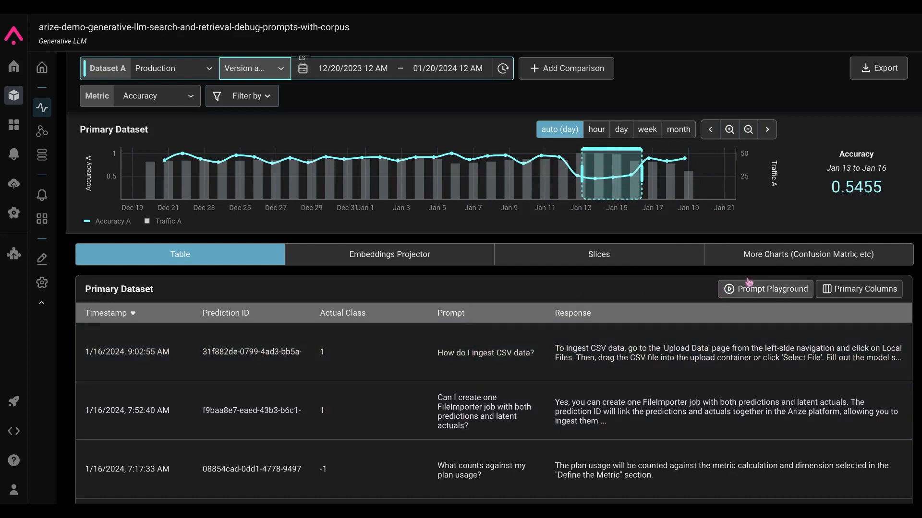
{"action": "mouse_move", "coordinate": [412, 352]}
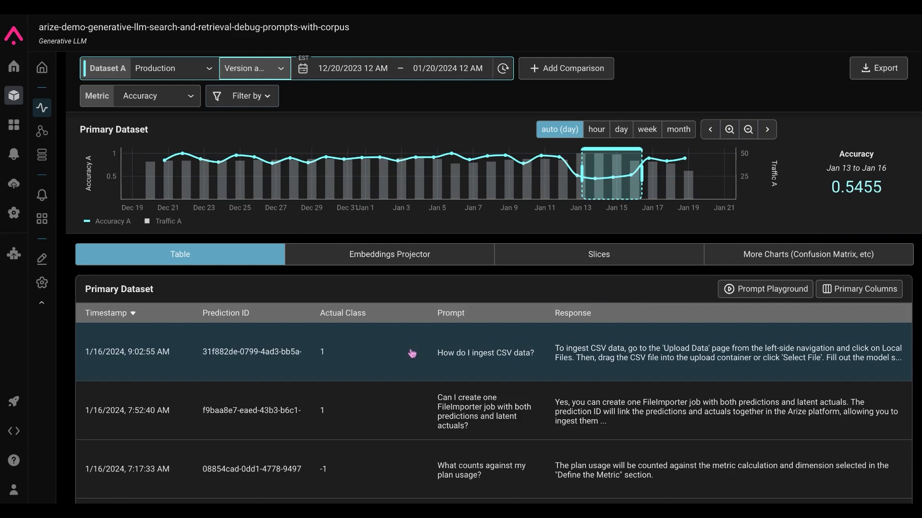
{"action": "mouse_move", "coordinate": [397, 363]}
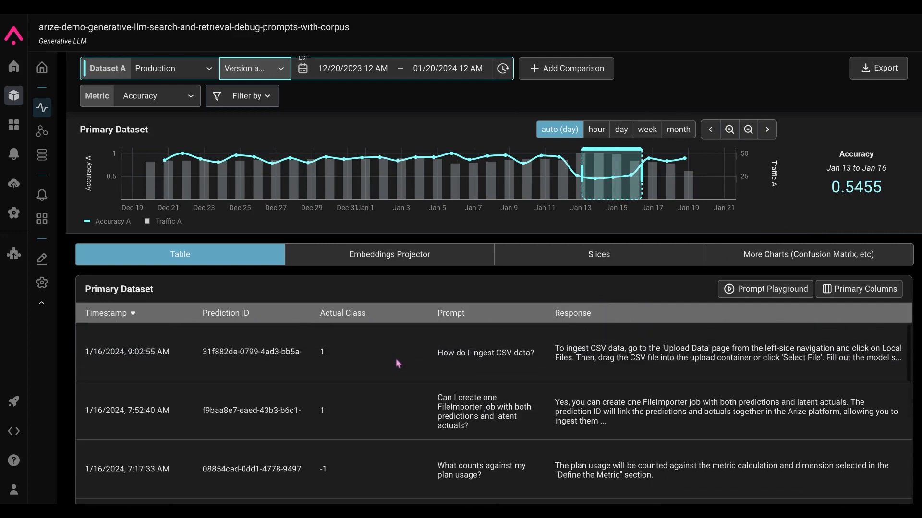
{"action": "scroll", "scroll_direction": "down", "scroll_amount": 3}
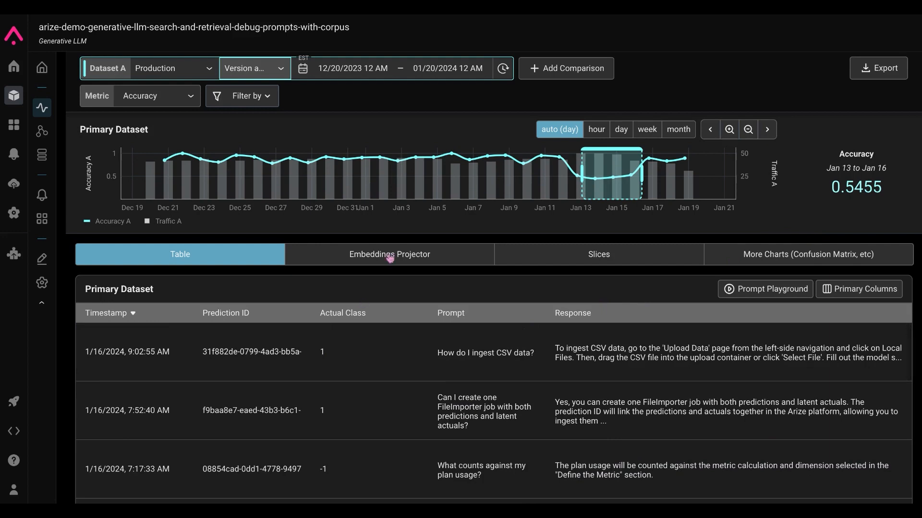
{"action": "mouse_move", "coordinate": [579, 266]}
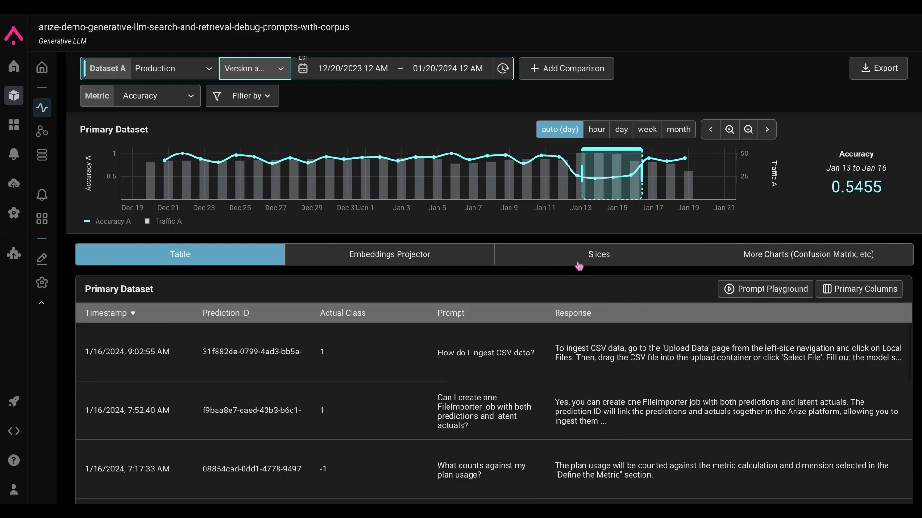
- Review the Slices breakdown, where is_hallucination = true drags accuracy down, then the Tags breakdown
{"action": "left_click", "coordinate": [597, 254]}
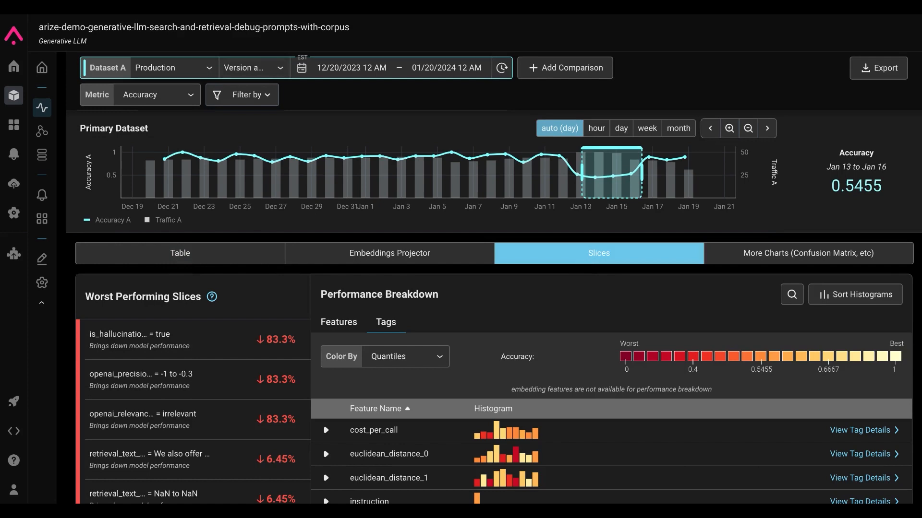
{"action": "scroll", "scroll_direction": "down", "scroll_amount": 3}
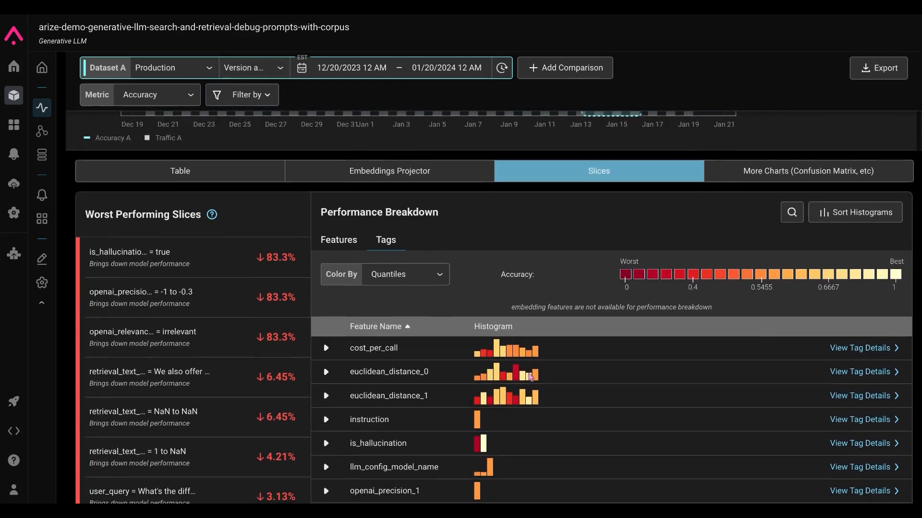
{"action": "scroll", "scroll_direction": "down", "scroll_amount": 3}
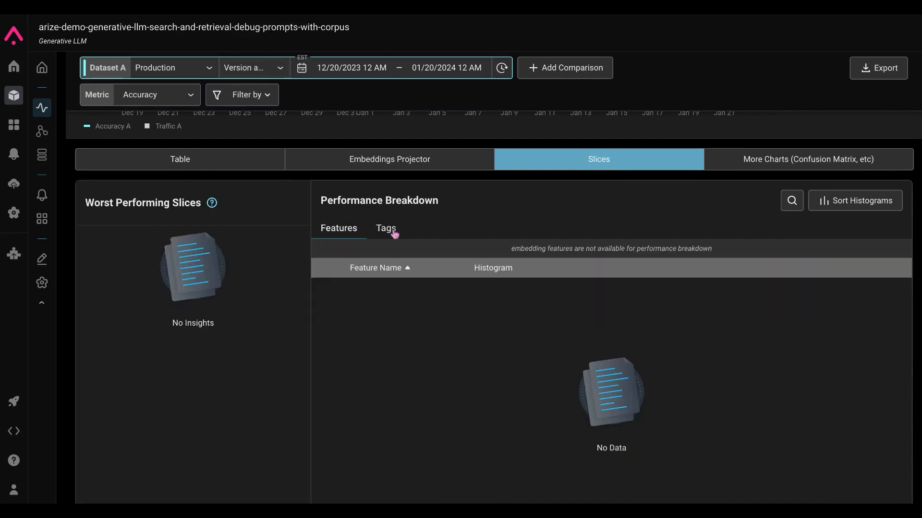
{"action": "left_click", "coordinate": [386, 229]}
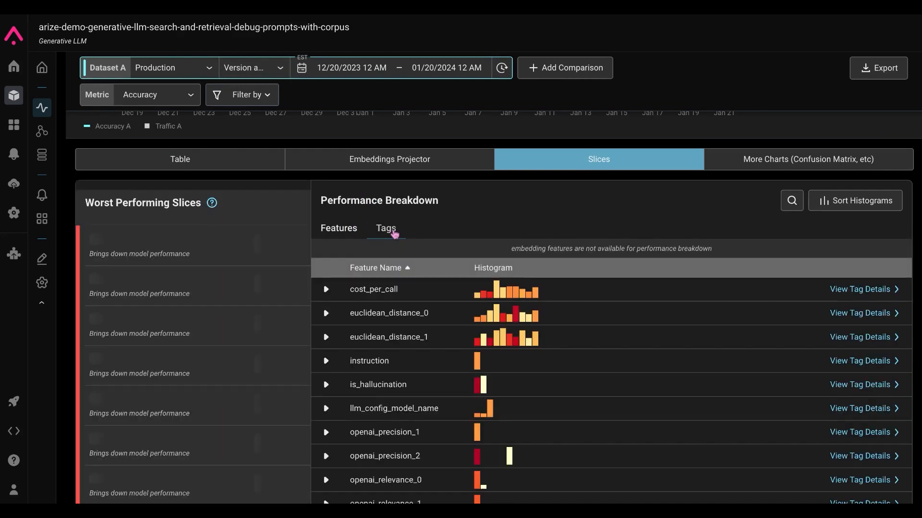
{"action": "left_click", "coordinate": [386, 229]}
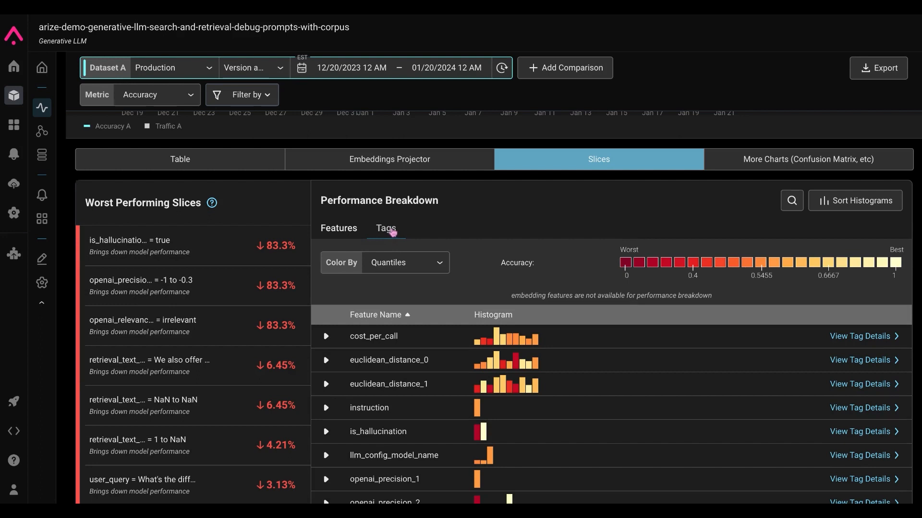
{"action": "mouse_move", "coordinate": [446, 225]}
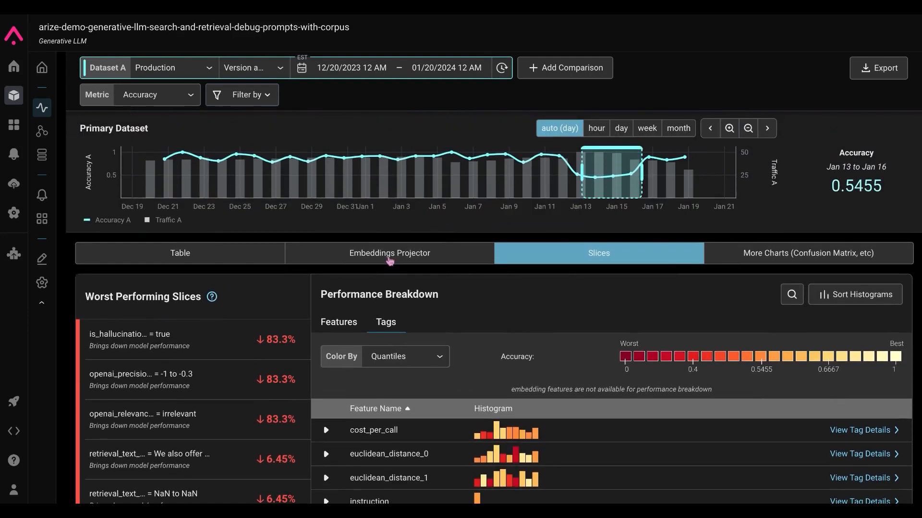
- Show the Embeddings Projector for the prompt dimension versus Corpus v1
{"action": "left_click", "coordinate": [389, 253]}
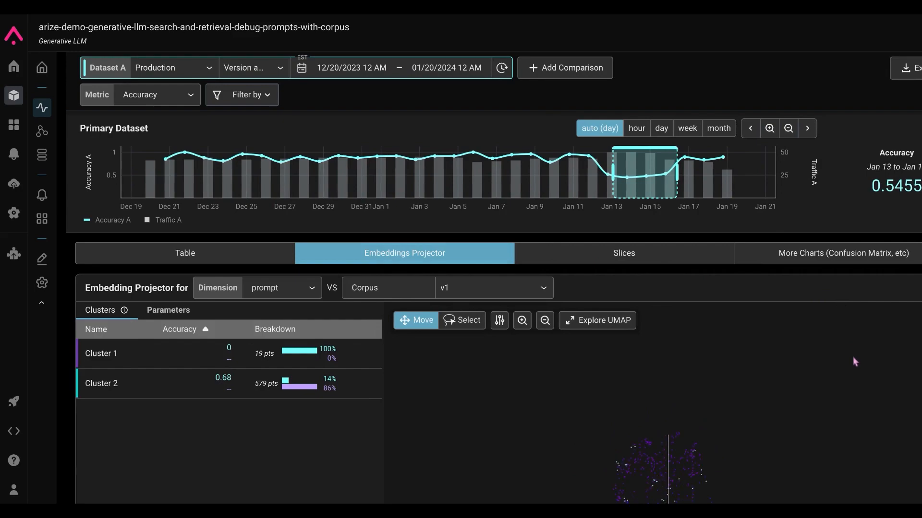
- Expand the UMAP comparison, check clustering settings, and select Cluster 1 to view its 19 points
{"action": "left_click", "coordinate": [596, 320]}
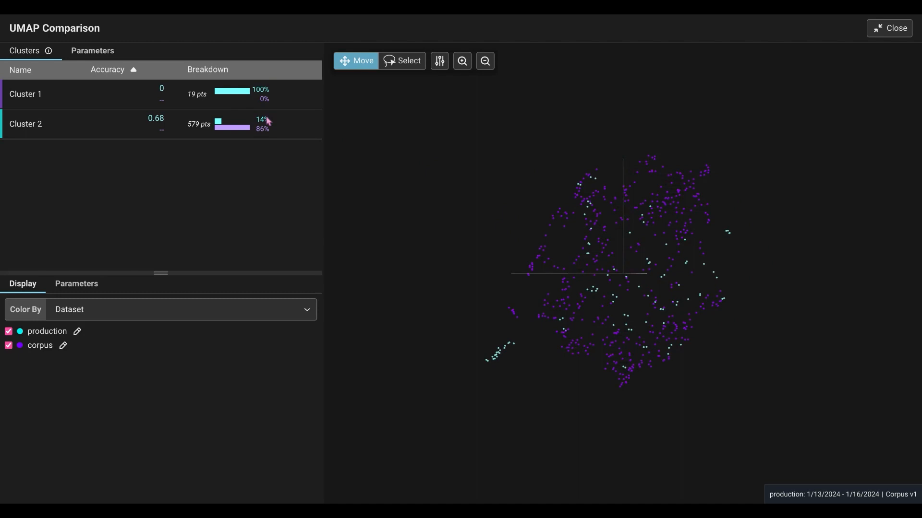
{"action": "left_click", "coordinate": [92, 51]}
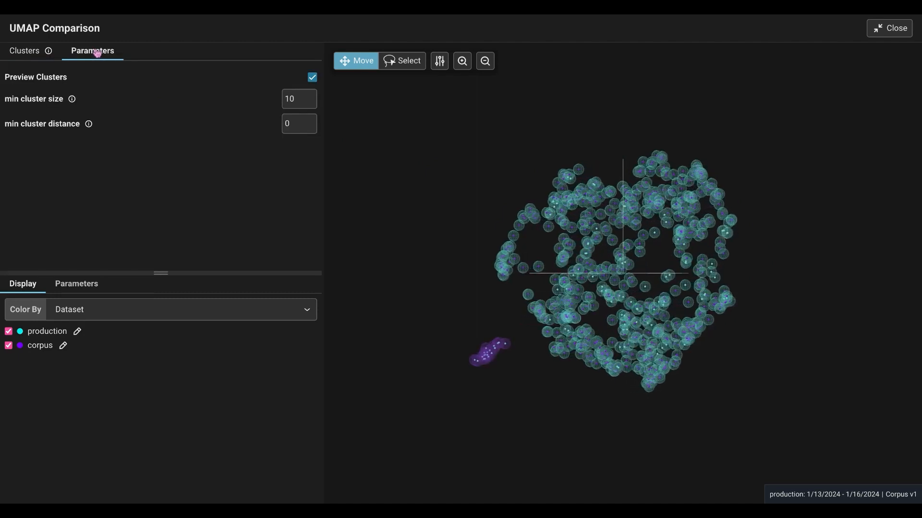
{"action": "left_click", "coordinate": [24, 51]}
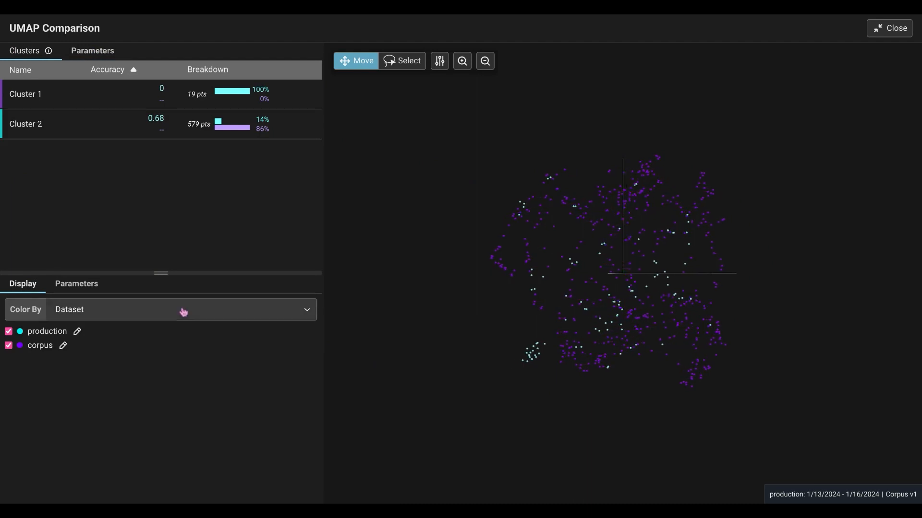
{"action": "left_click", "coordinate": [182, 310]}
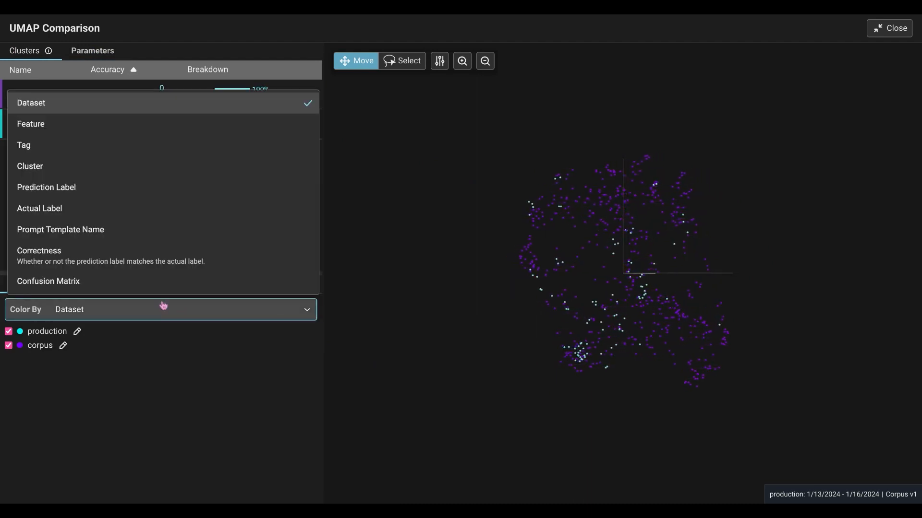
{"action": "mouse_move", "coordinate": [141, 203]}
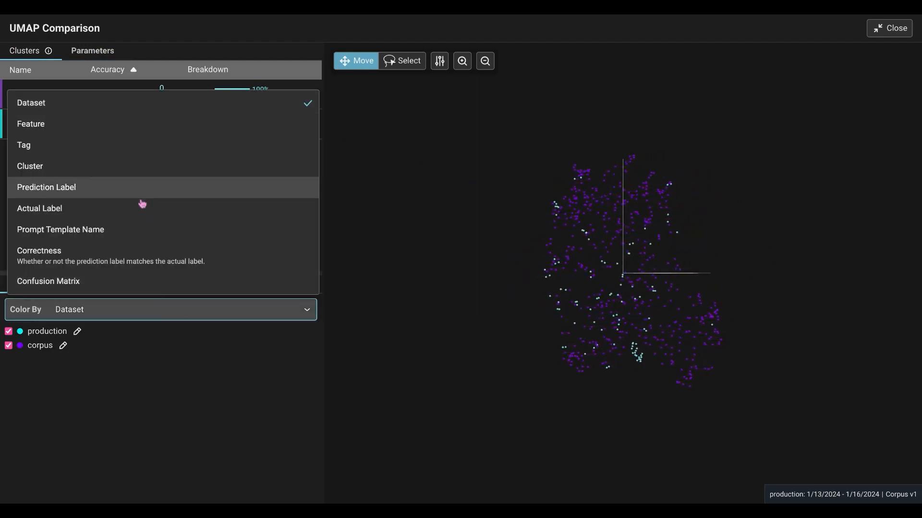
{"action": "mouse_move", "coordinate": [115, 156]}
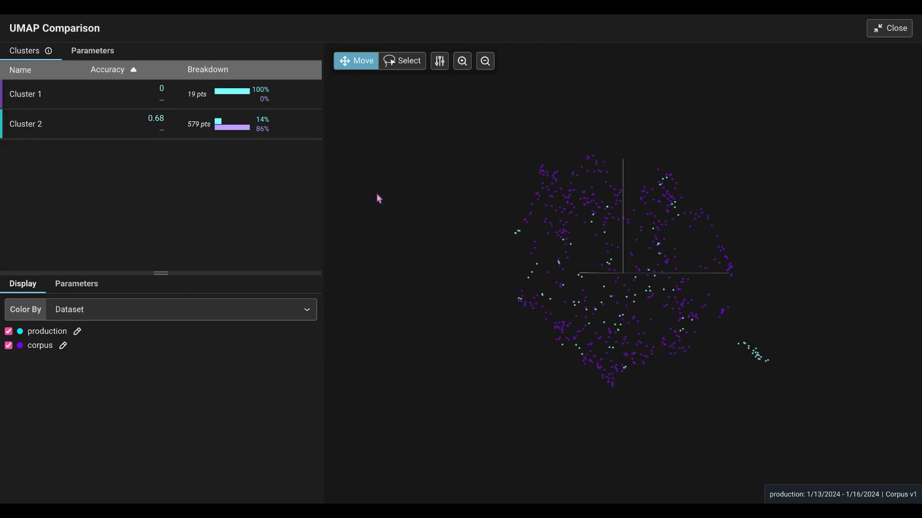
{"action": "left_click", "coordinate": [77, 94]}
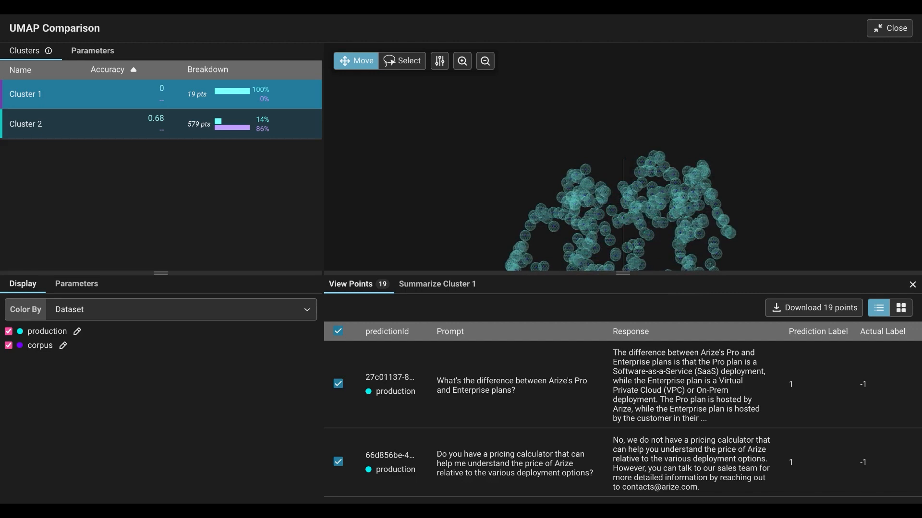
- Zoom and rotate the UMAP plot, then hide Cluster 1's points list to see it among all points
{"action": "left_click", "coordinate": [88, 94]}
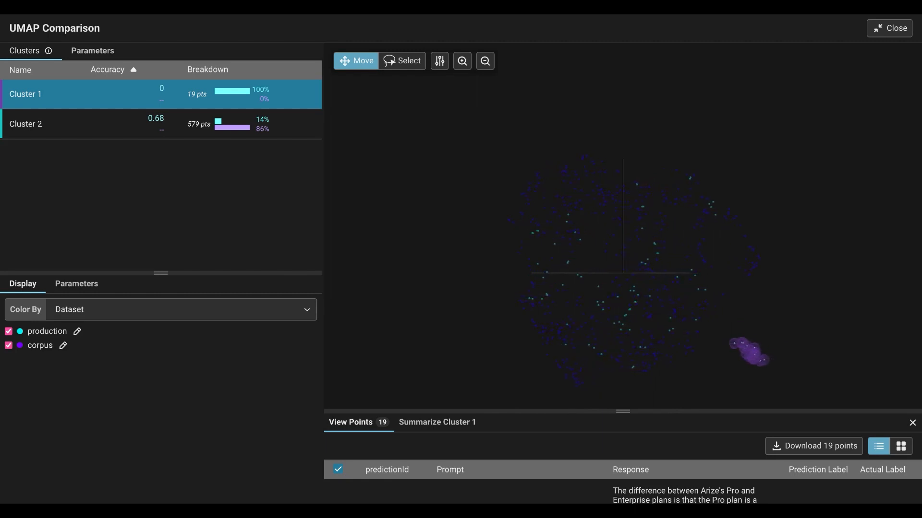
{"action": "mouse_move", "coordinate": [233, 92]}
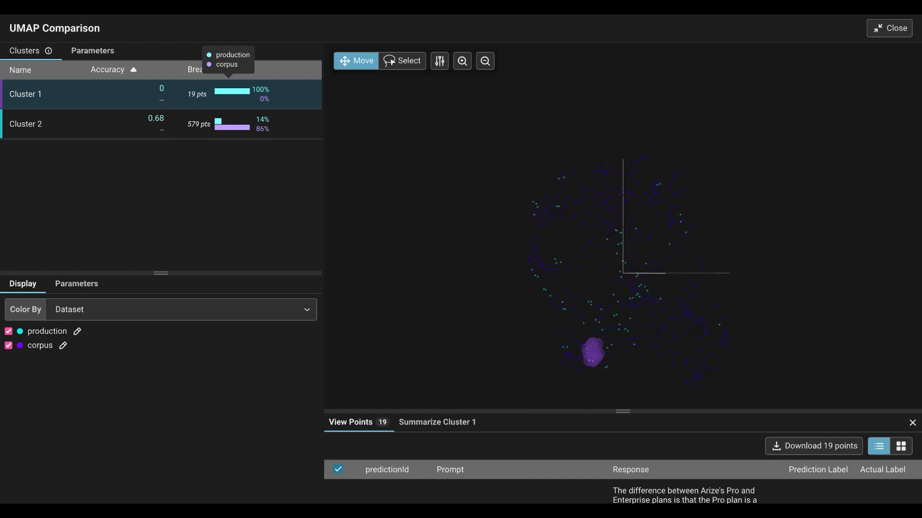
{"action": "left_click", "coordinate": [462, 60]}
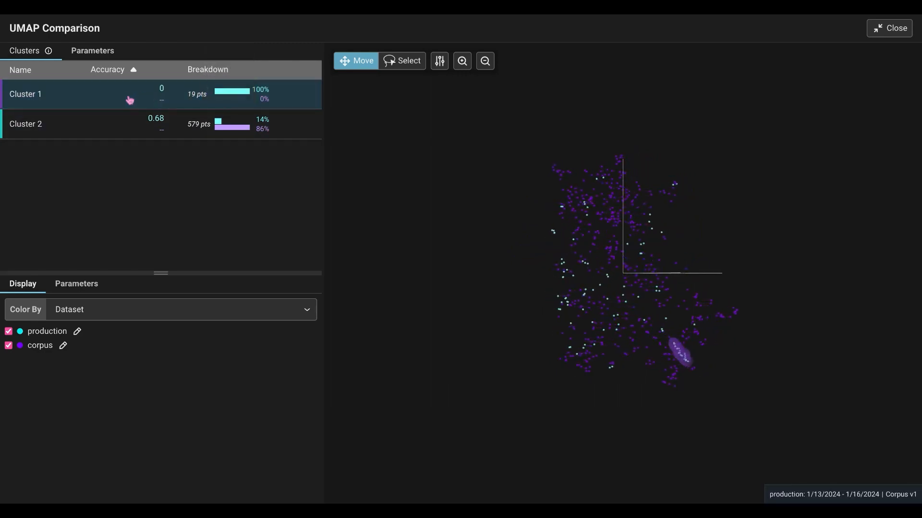
- Reopen Cluster 1's 19 points and scroll to the pricing, ROI and VPC deployment cost prompts
{"action": "left_click", "coordinate": [88, 94]}
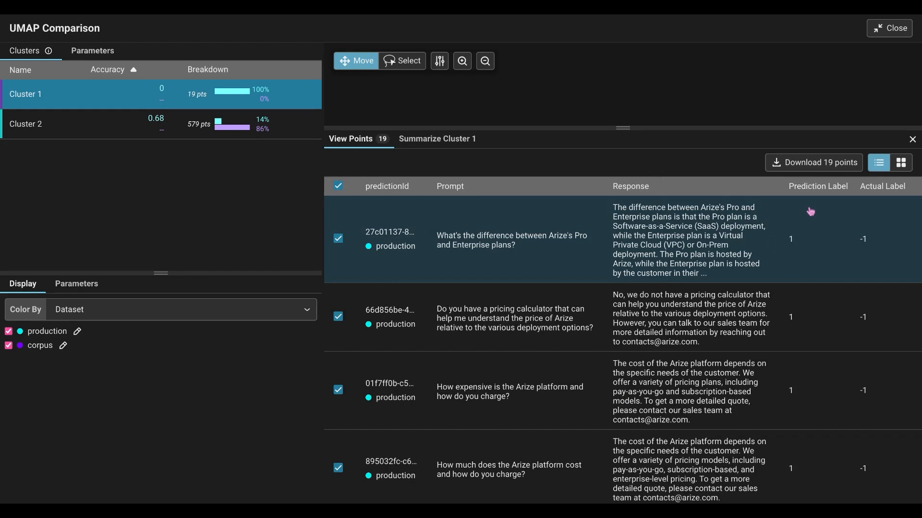
{"action": "mouse_move", "coordinate": [825, 213]}
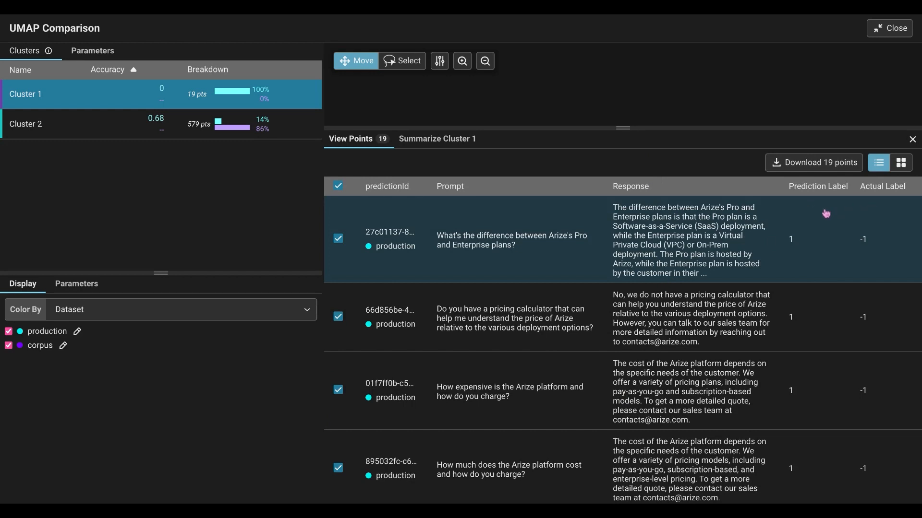
{"action": "mouse_move", "coordinate": [808, 346]}
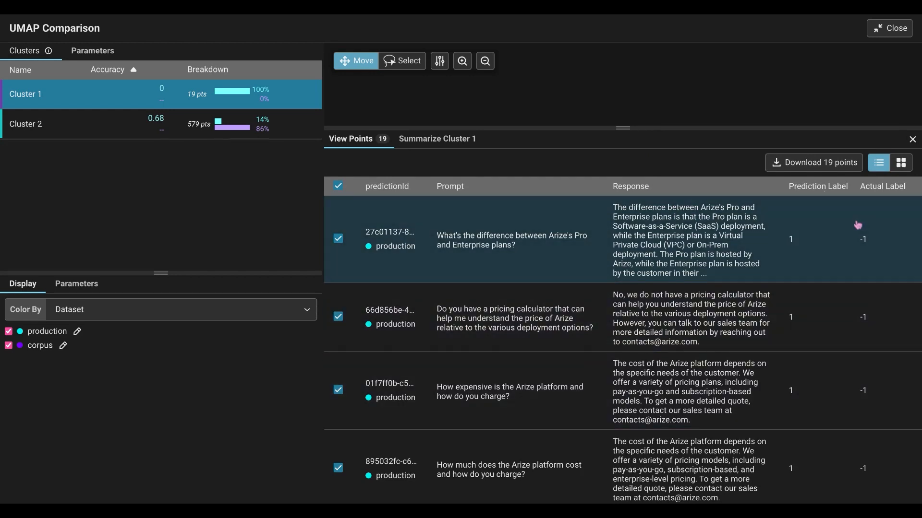
{"action": "scroll", "scroll_direction": "down", "scroll_amount": 3}
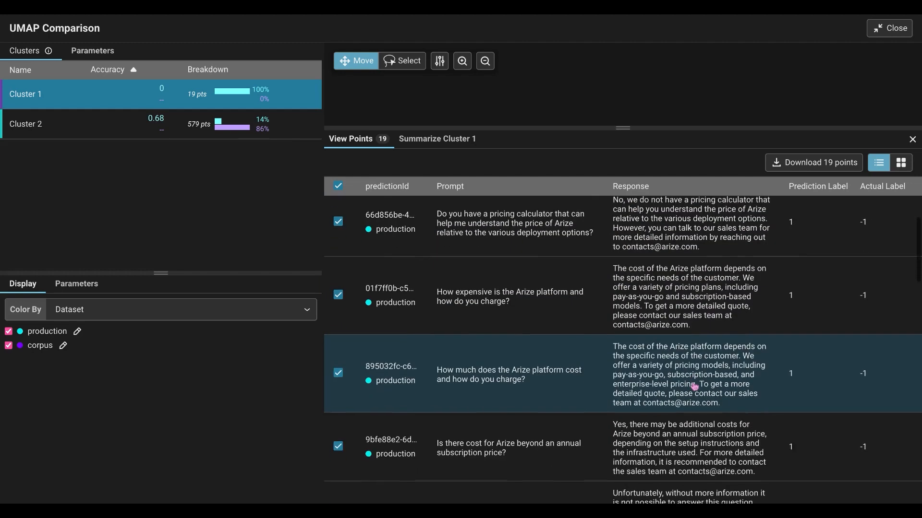
{"action": "scroll", "scroll_direction": "down", "scroll_amount": 3}
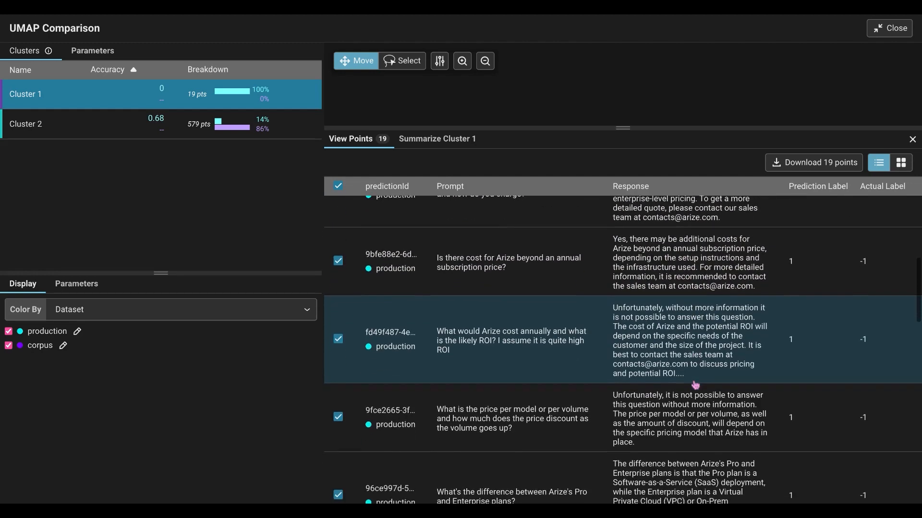
{"action": "scroll", "scroll_direction": "down", "scroll_amount": 3}
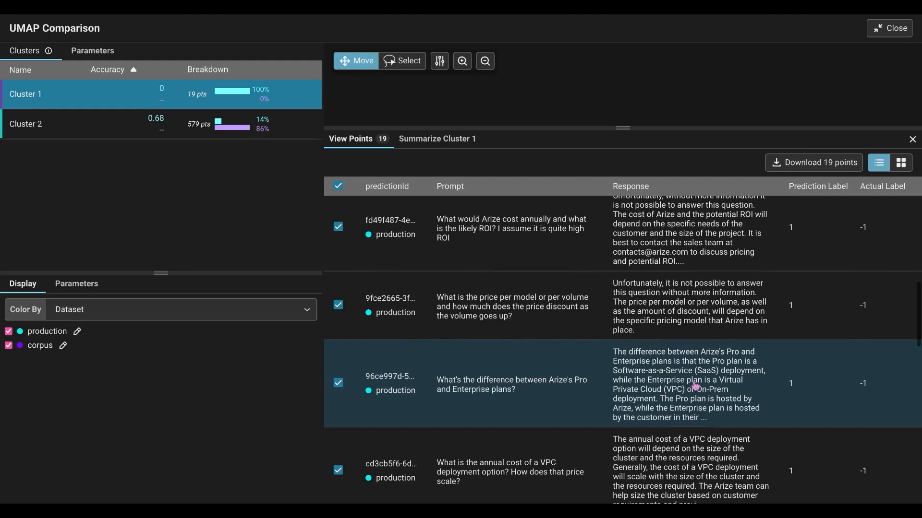
{"action": "scroll", "scroll_direction": "up", "scroll_amount": 3}
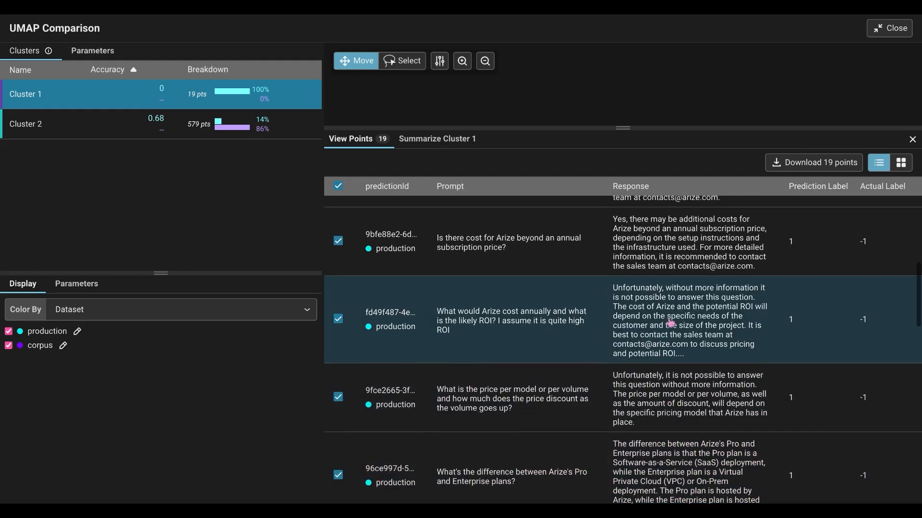
- Show Prediction Details for the fd49f487 annual cost and ROI prompt
{"action": "left_click", "coordinate": [511, 319]}
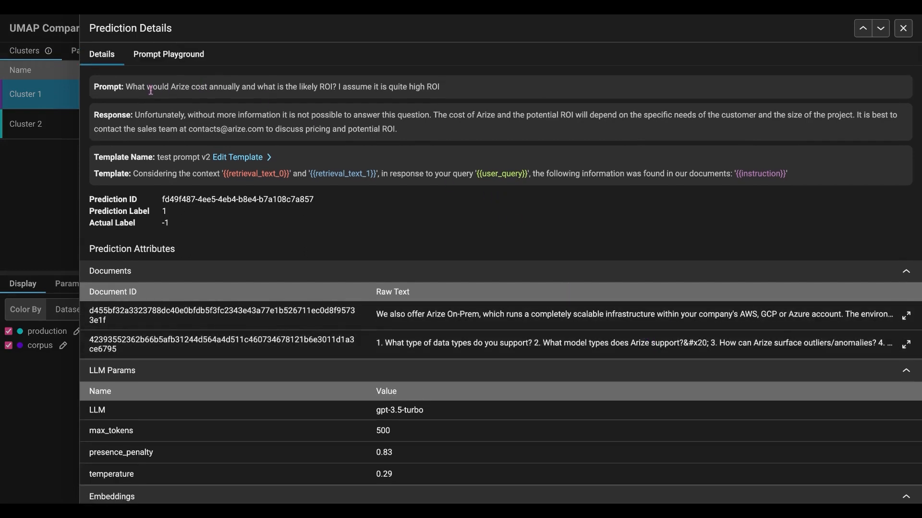
{"action": "mouse_move", "coordinate": [198, 88]}
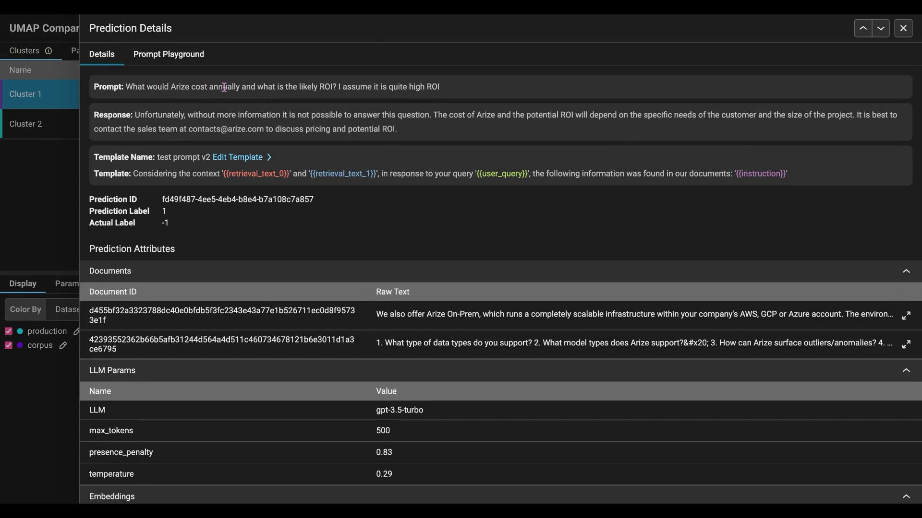
{"action": "mouse_move", "coordinate": [434, 86]}
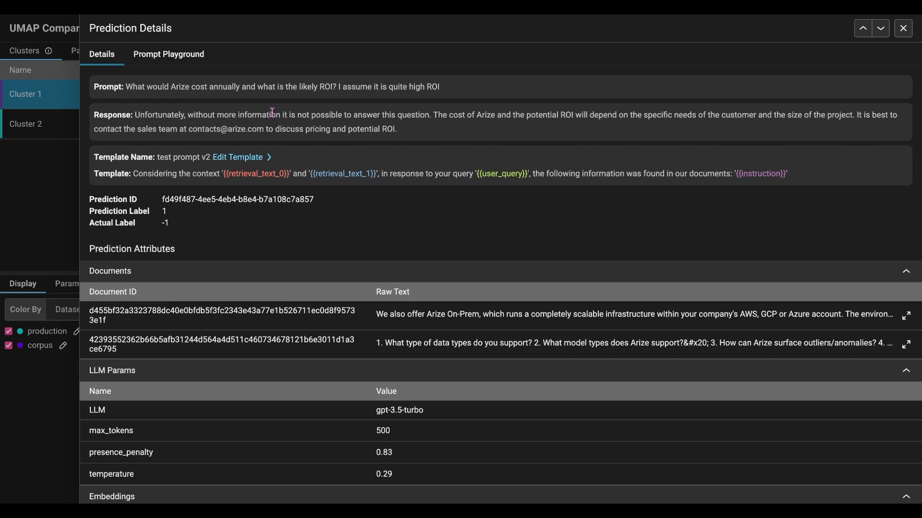
{"action": "mouse_move", "coordinate": [301, 140]}
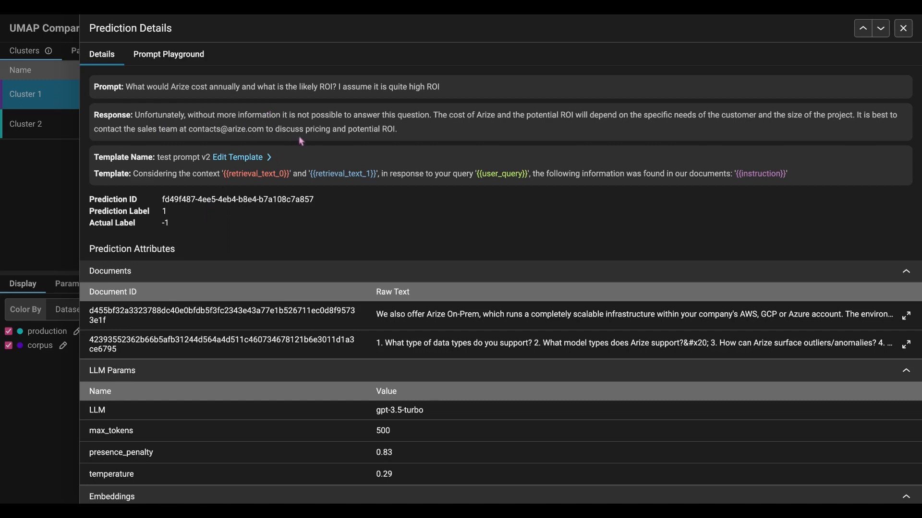
{"action": "mouse_move", "coordinate": [799, 115]}
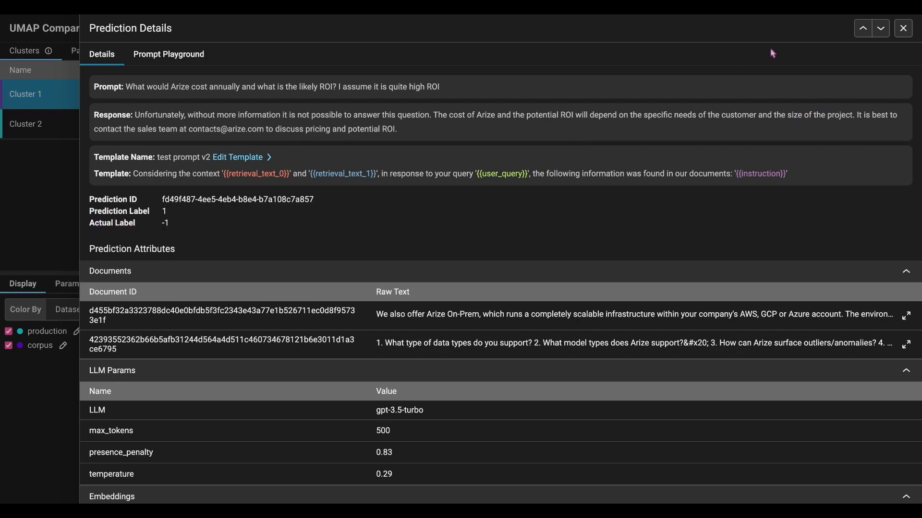
{"action": "mouse_move", "coordinate": [185, 41]}
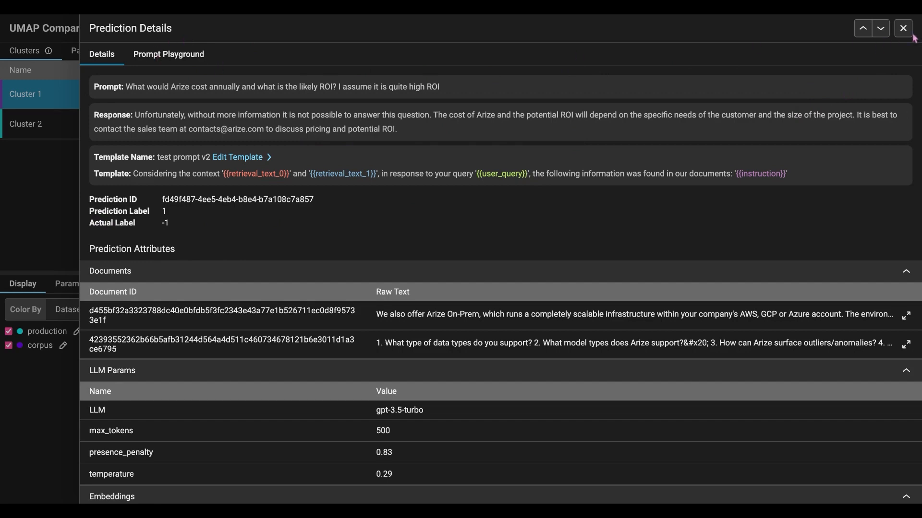
- Close Prediction Details and scroll Cluster 1's points list back around the pricing prompts
{"action": "left_click", "coordinate": [902, 27]}
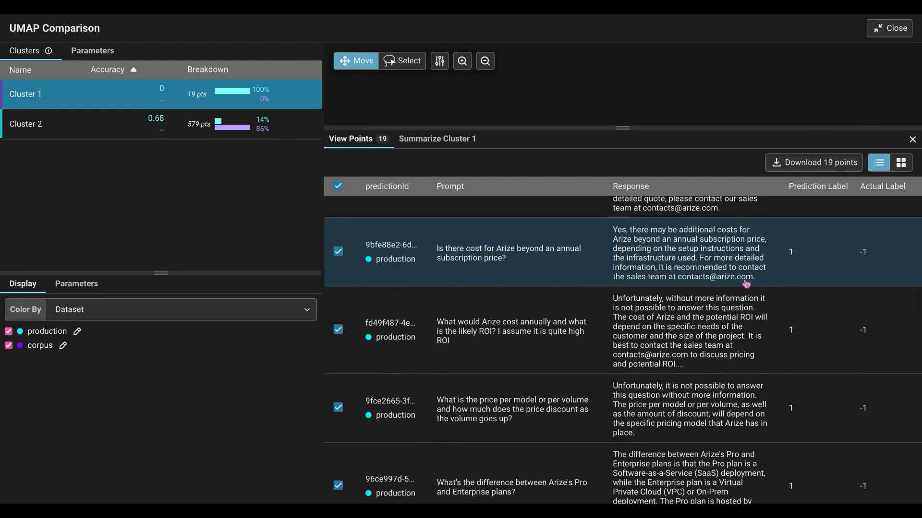
{"action": "scroll", "scroll_direction": "up", "scroll_amount": 3}
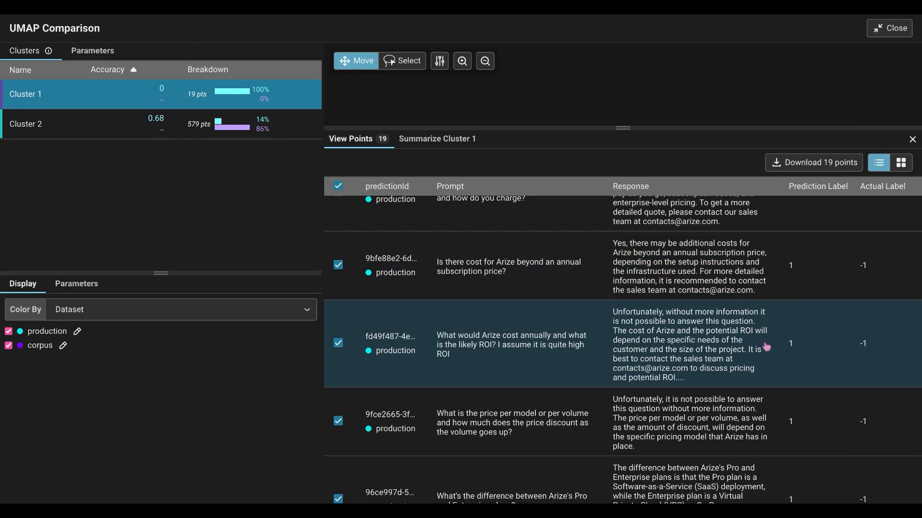
{"action": "scroll", "scroll_direction": "down", "scroll_amount": 3}
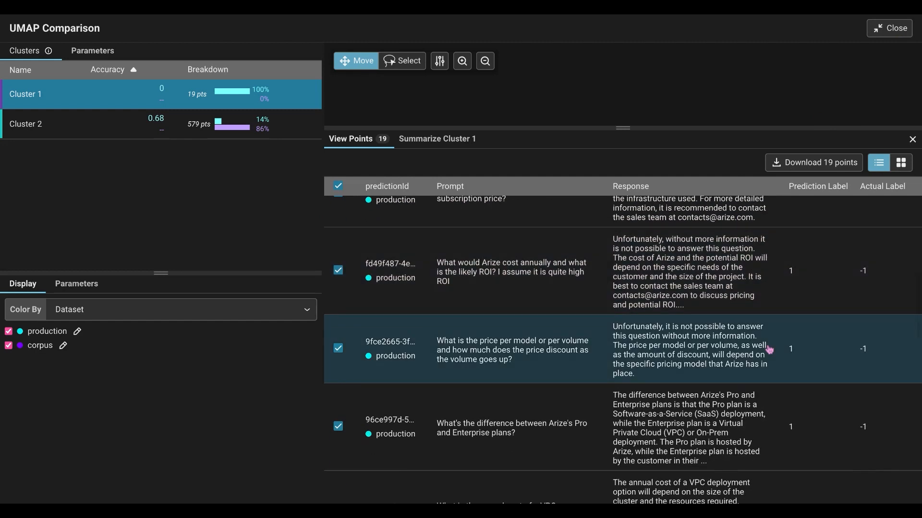
{"action": "mouse_move", "coordinate": [730, 345]}
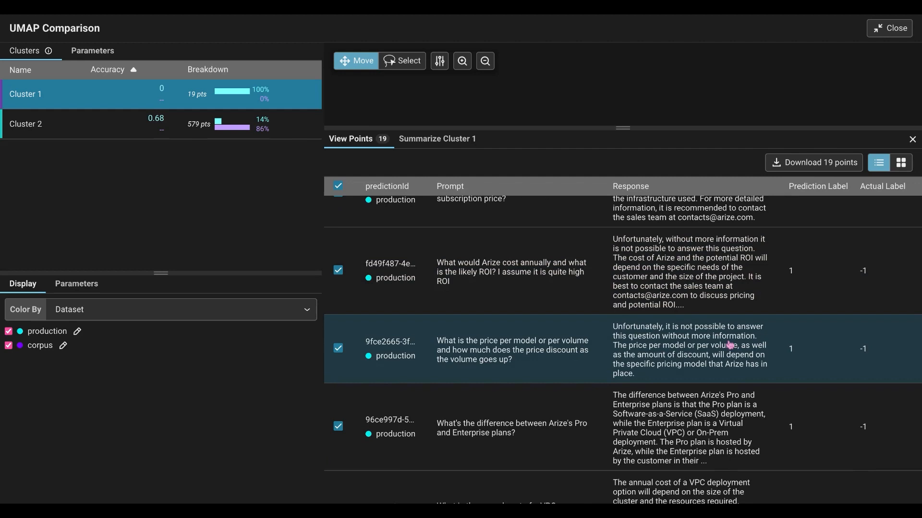
{"action": "scroll", "scroll_direction": "up", "scroll_amount": 3}
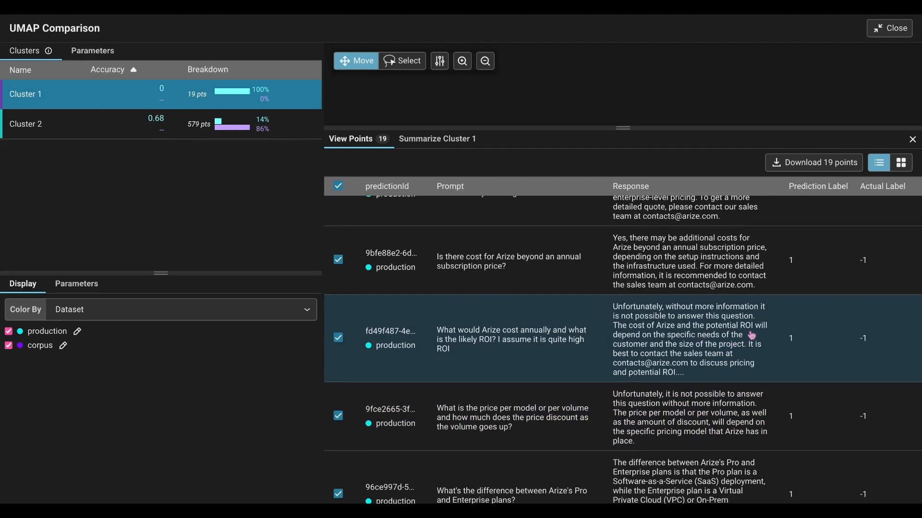
{"action": "scroll", "scroll_direction": "up", "scroll_amount": 3}
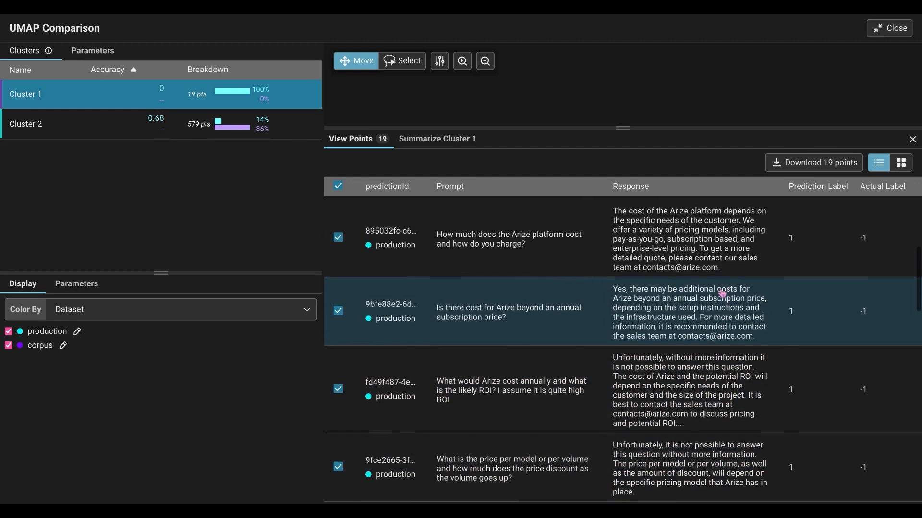
{"action": "scroll", "scroll_direction": "down", "scroll_amount": 3}
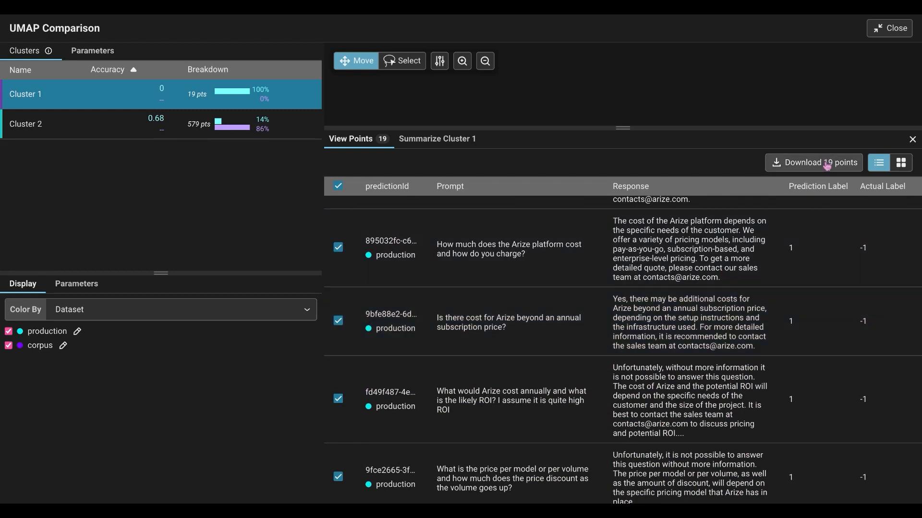
{"action": "mouse_move", "coordinate": [557, 310]}
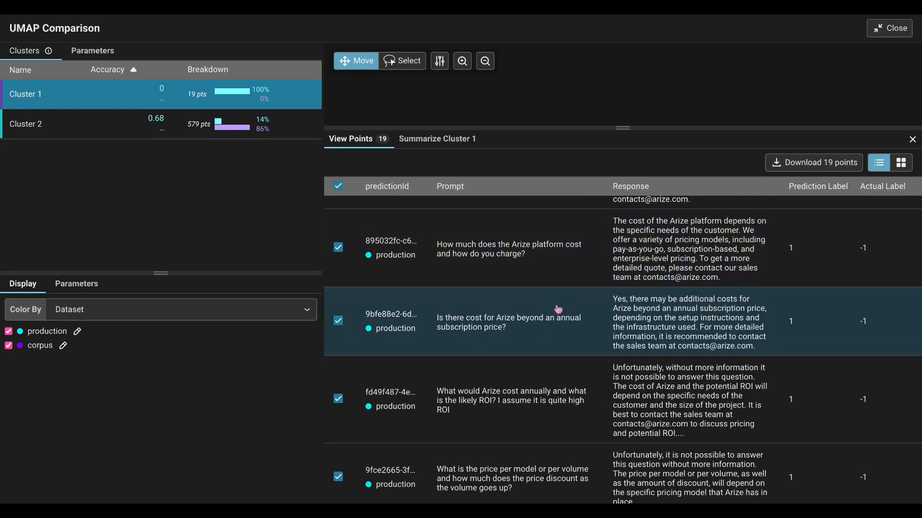